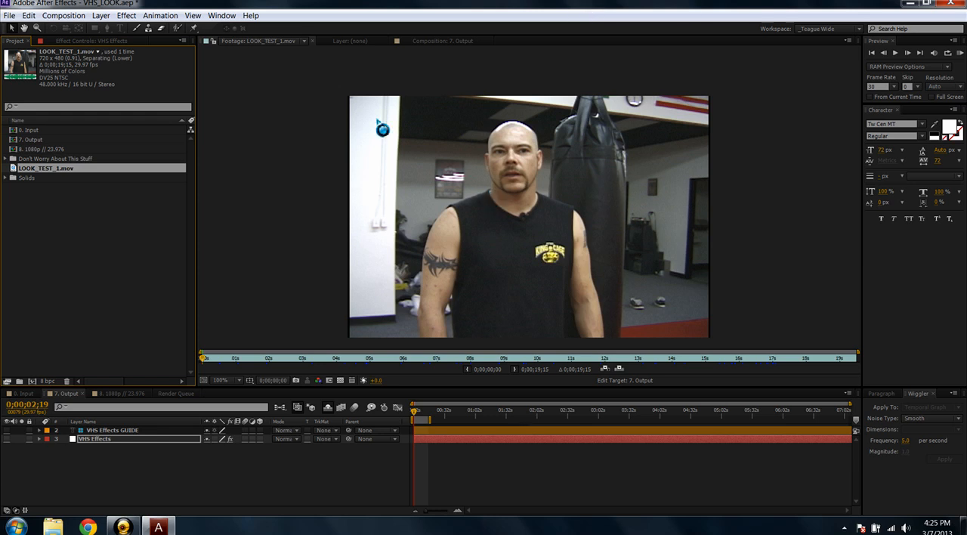
mouse_move(281, 129)
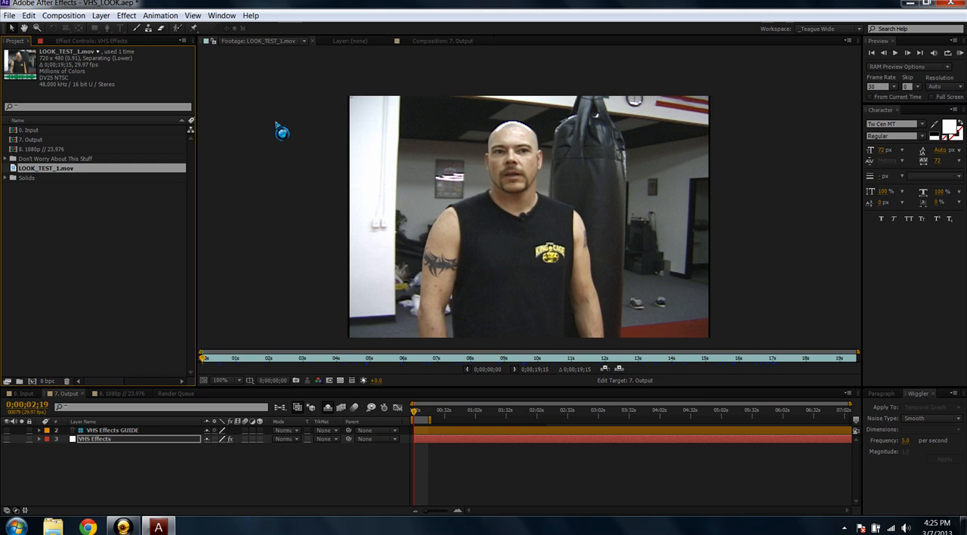
mouse_move(286, 103)
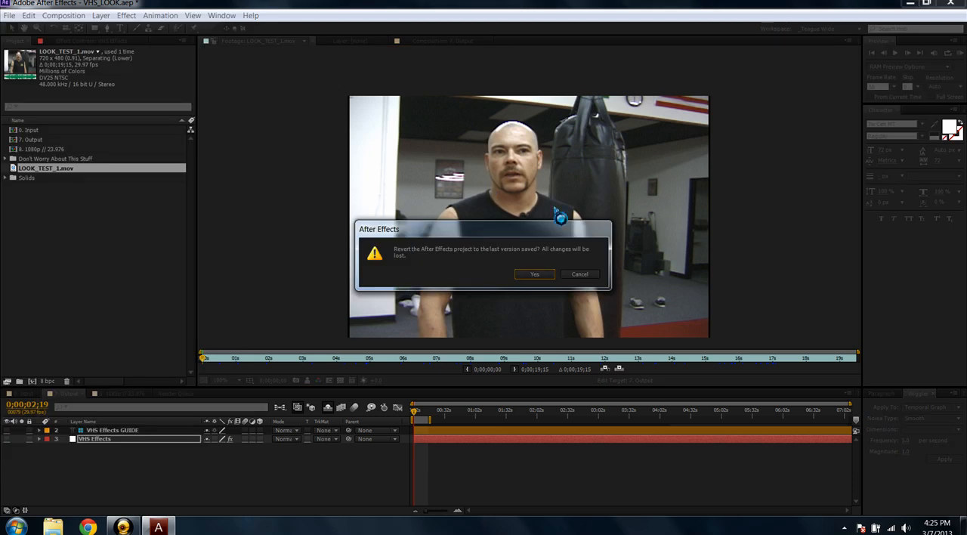
- Confirm reverting the project to its last saved state
click(535, 273)
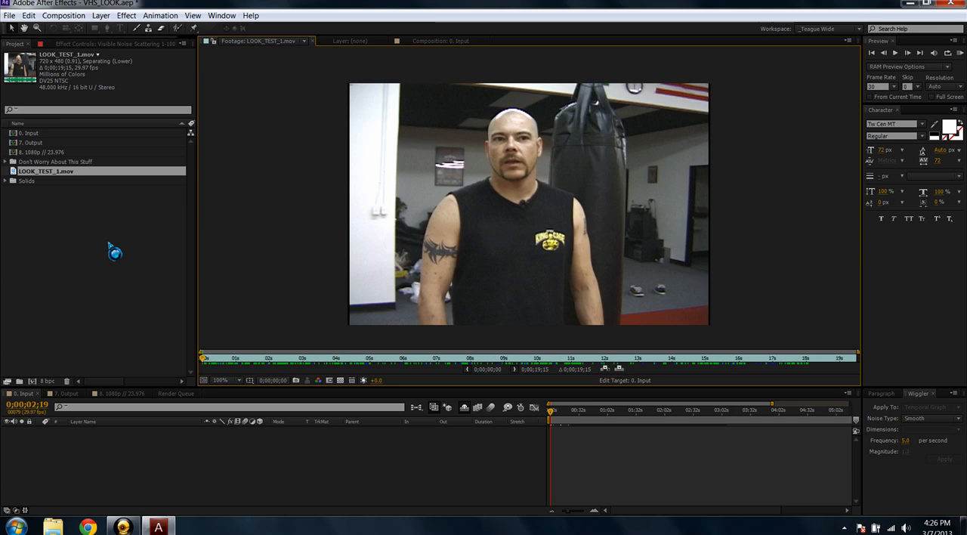
mouse_move(124, 250)
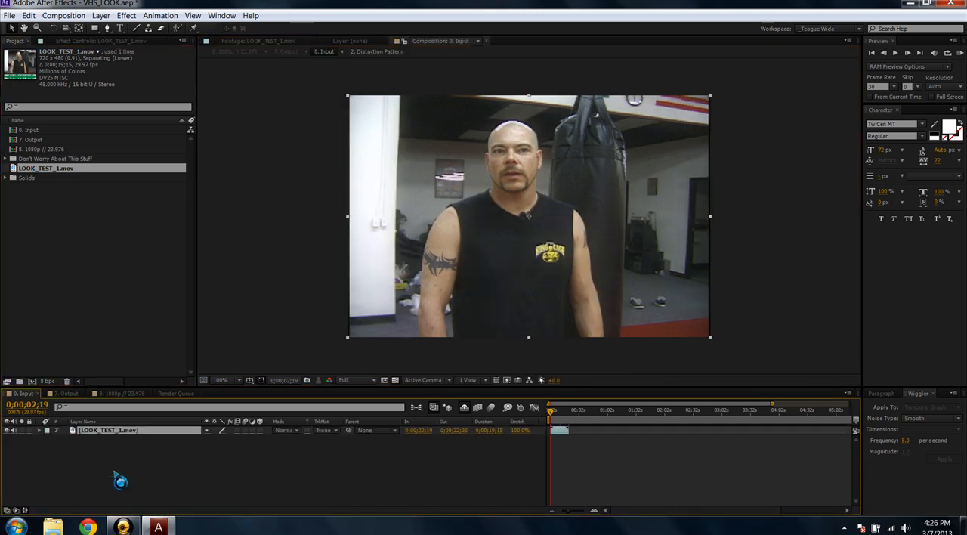
mouse_move(94, 320)
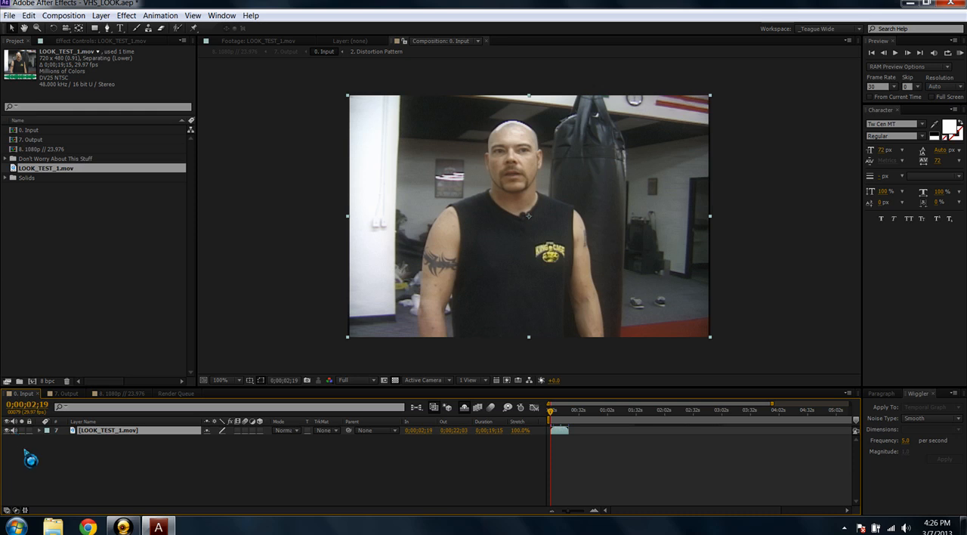
mouse_move(119, 465)
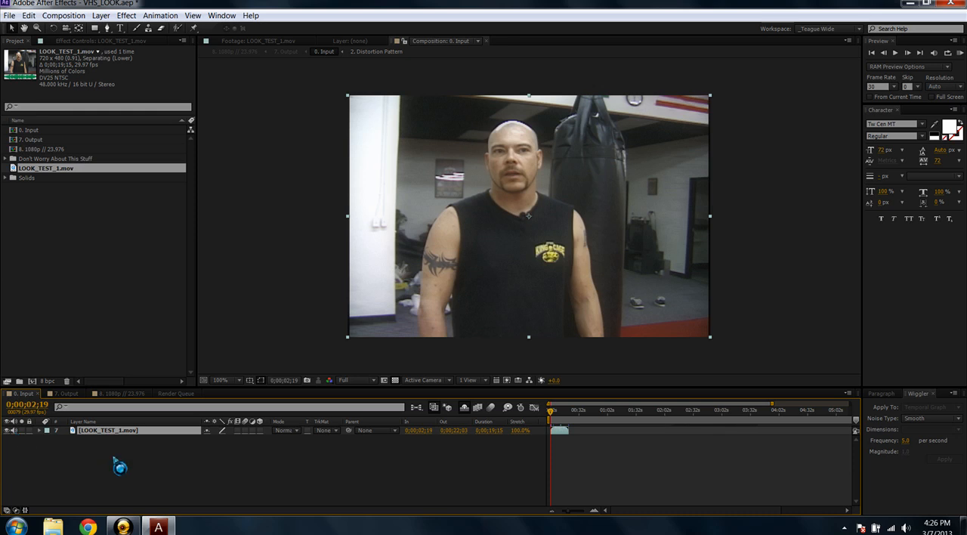
mouse_move(127, 453)
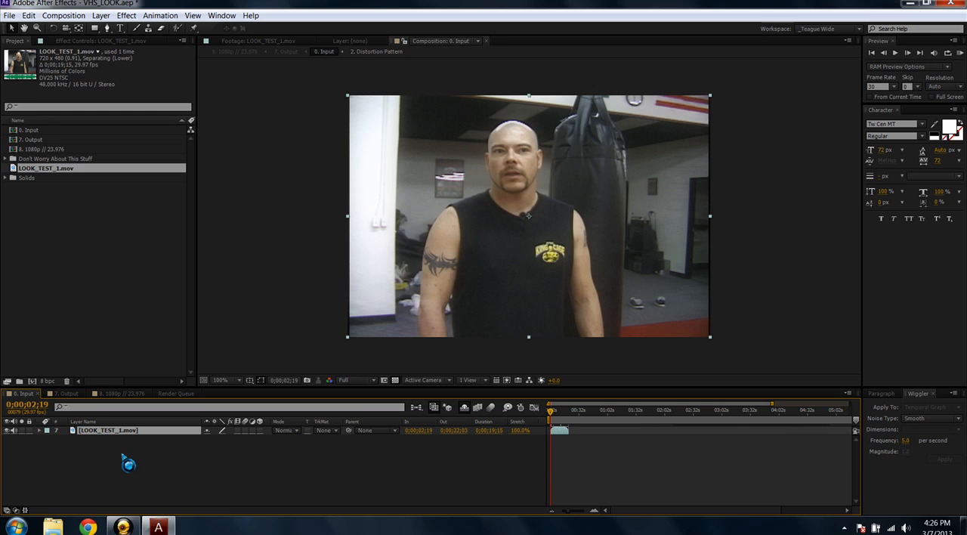
mouse_move(109, 490)
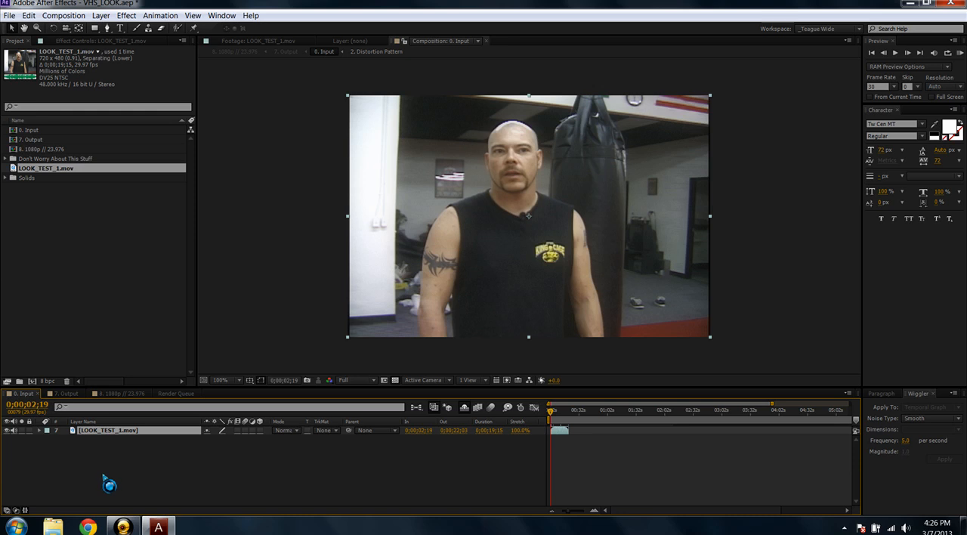
mouse_move(92, 475)
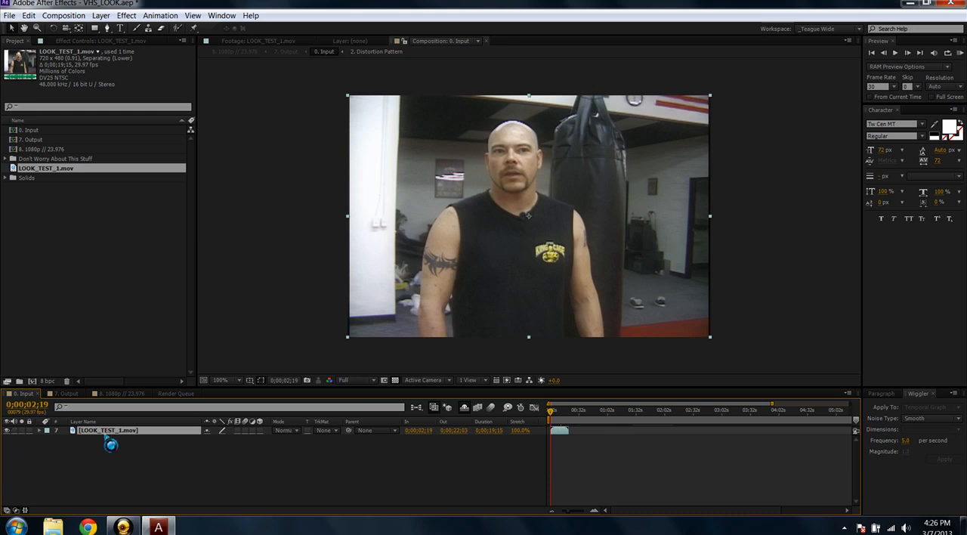
- Bring the Output composition back into the timeline
click(67, 393)
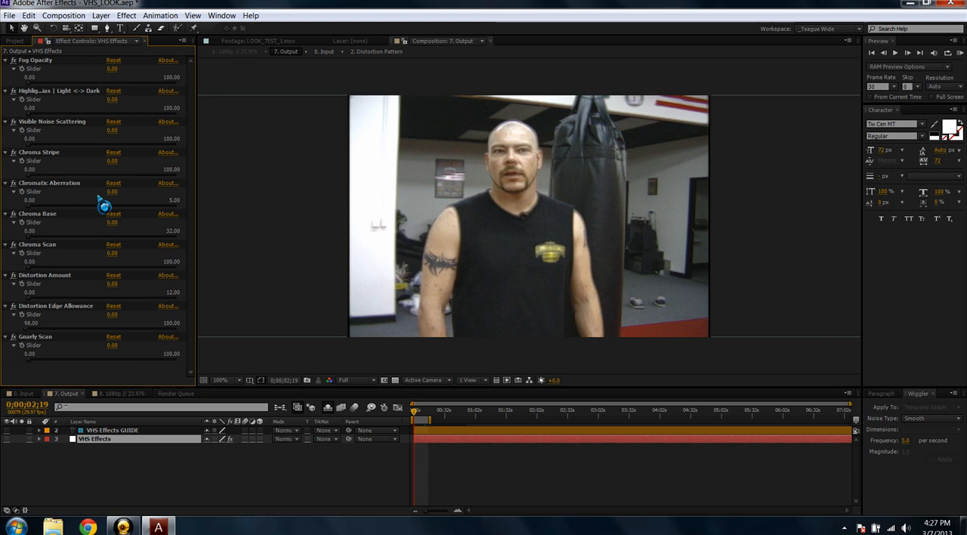
mouse_move(133, 122)
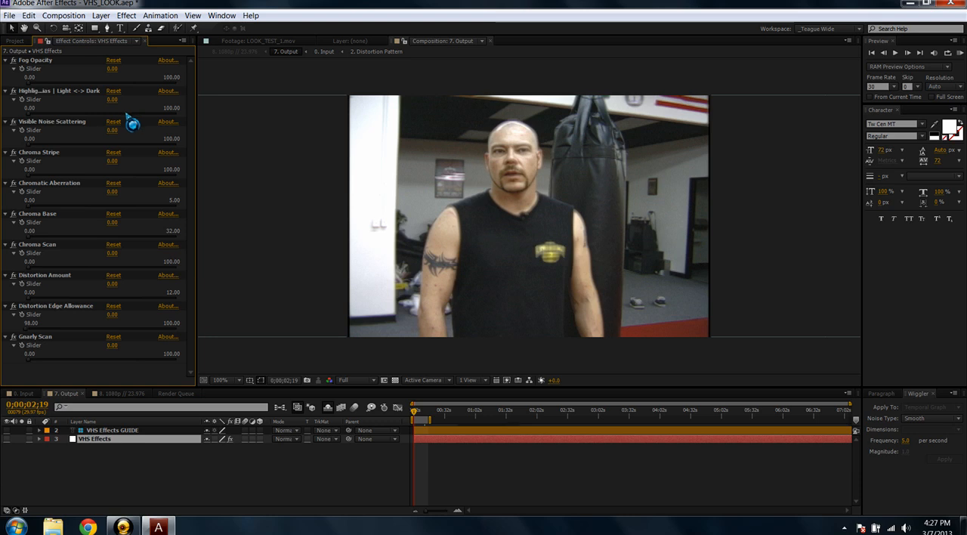
mouse_move(133, 121)
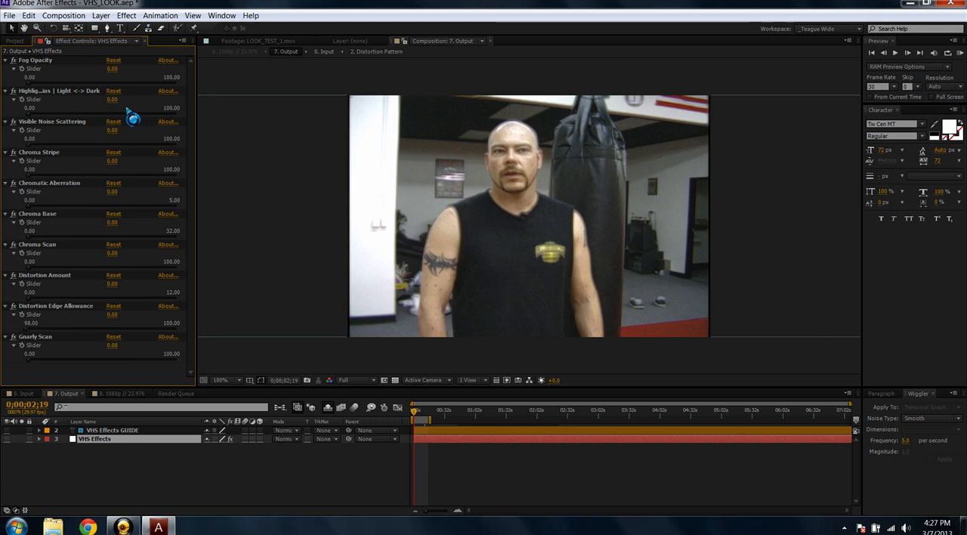
mouse_move(30, 47)
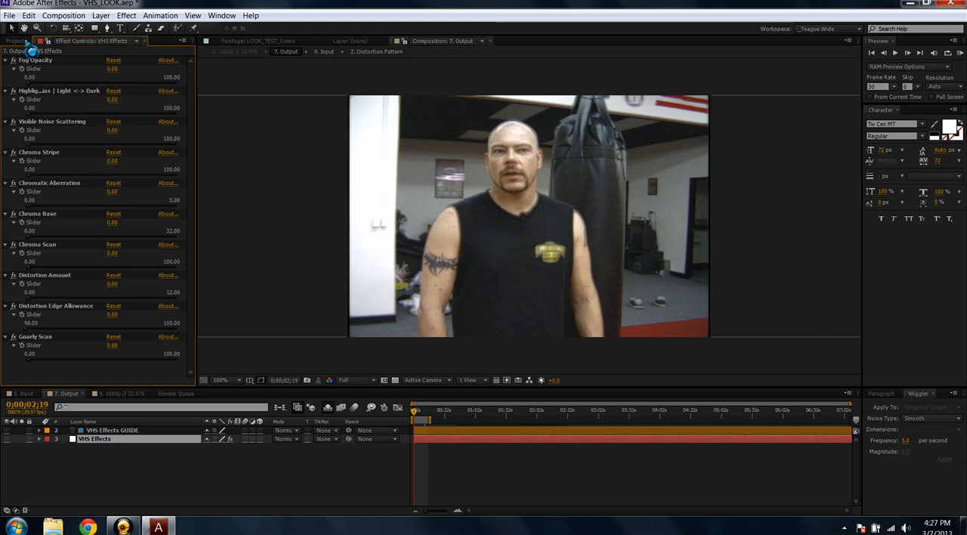
click(15, 39)
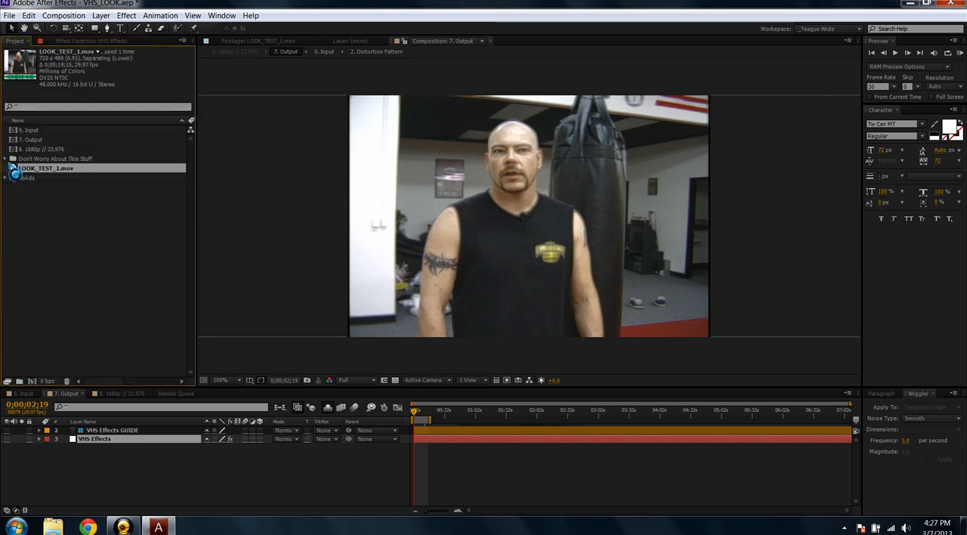
click(6, 159)
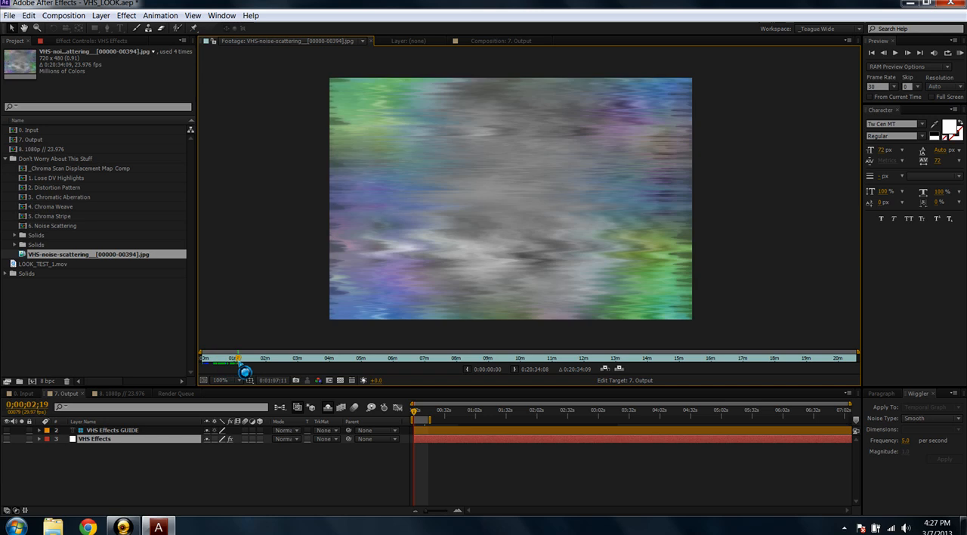
drag(242, 369, 269, 369)
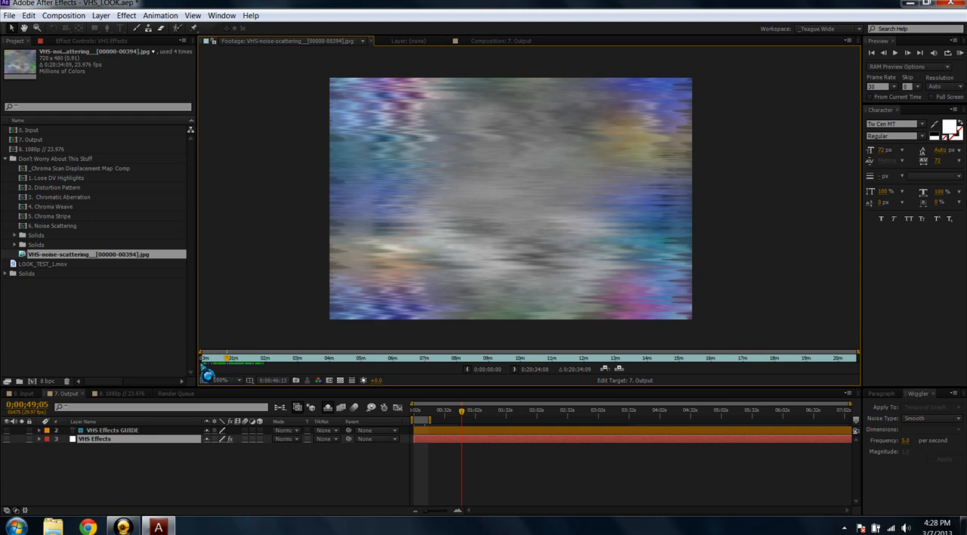
mouse_move(130, 381)
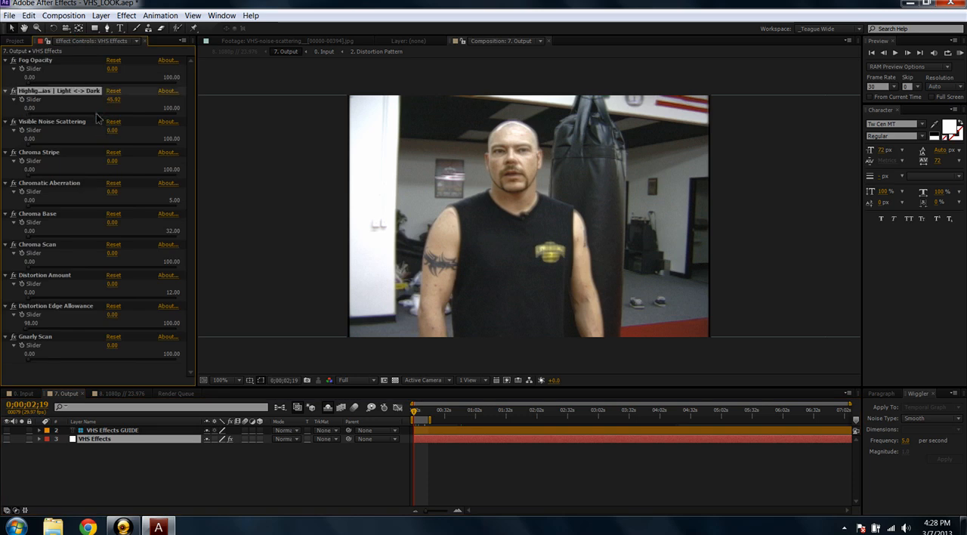
double_click(94, 438)
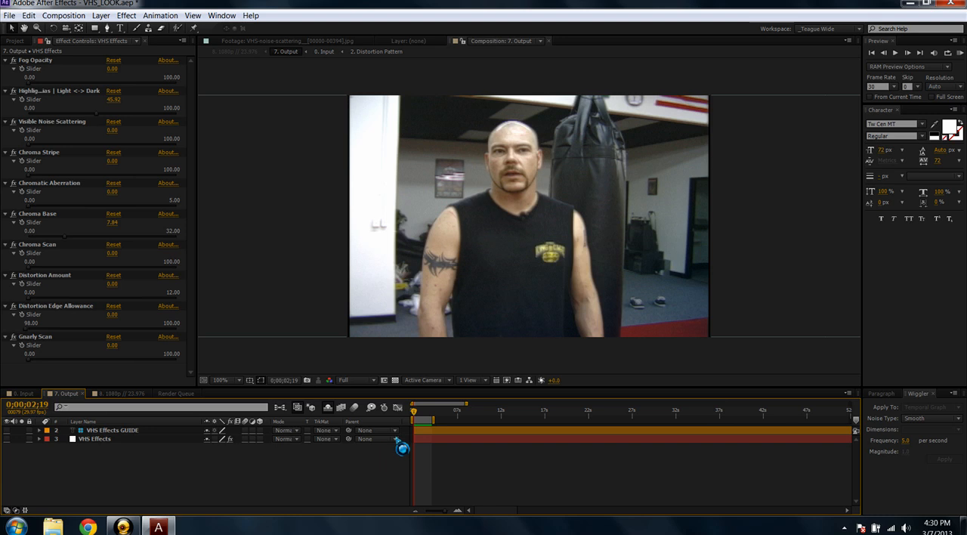
mouse_move(393, 409)
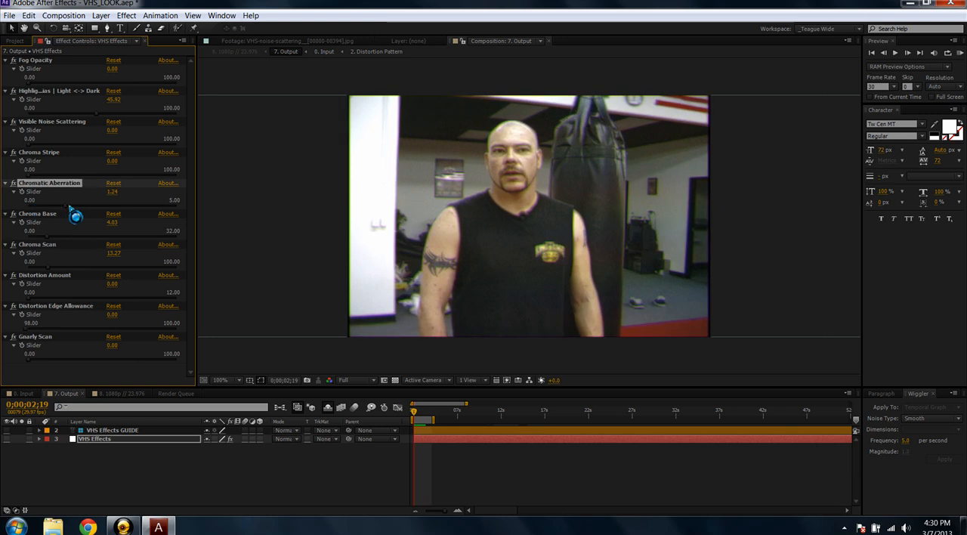
- Scrub the VHS Effects Chromatic Aberration slider to a milder colour split
drag(112, 190, 121, 190)
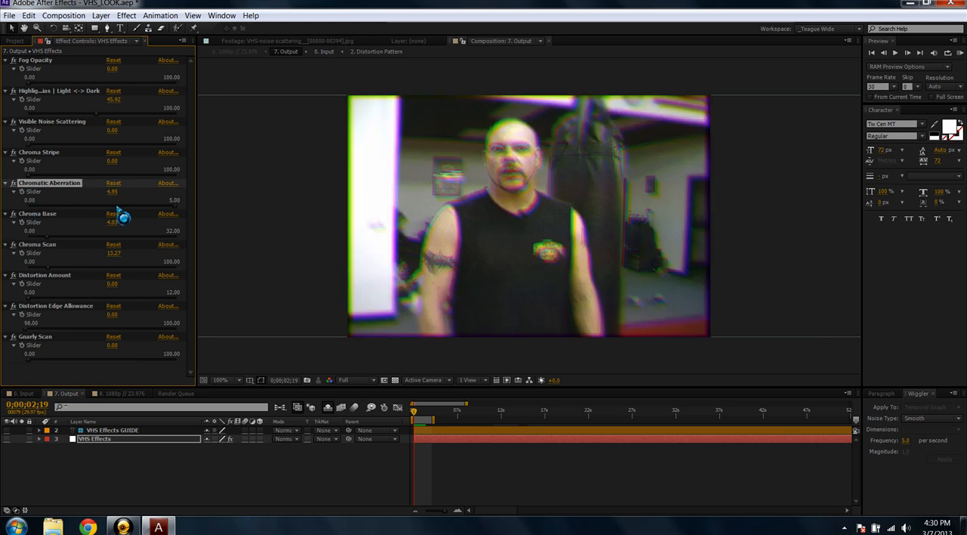
drag(113, 190, 76, 191)
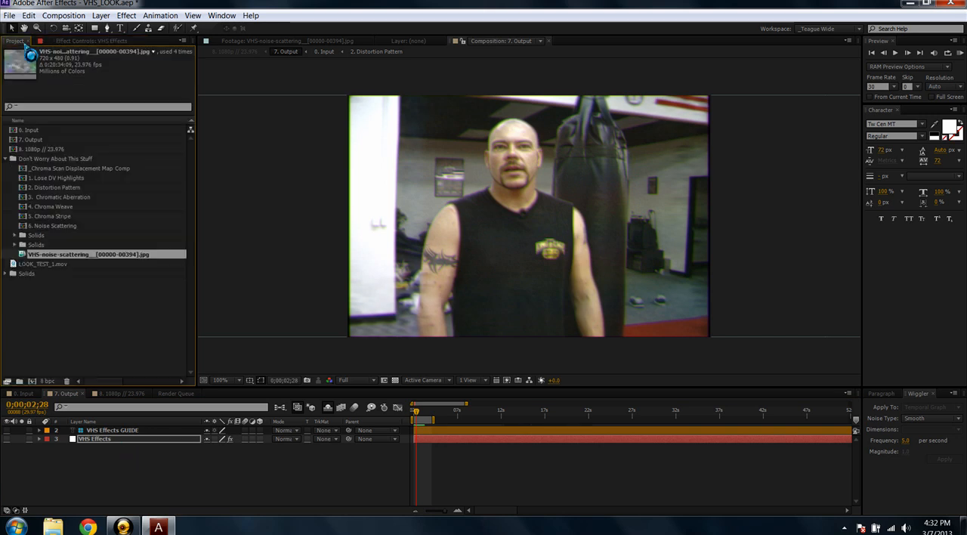
double_click(57, 186)
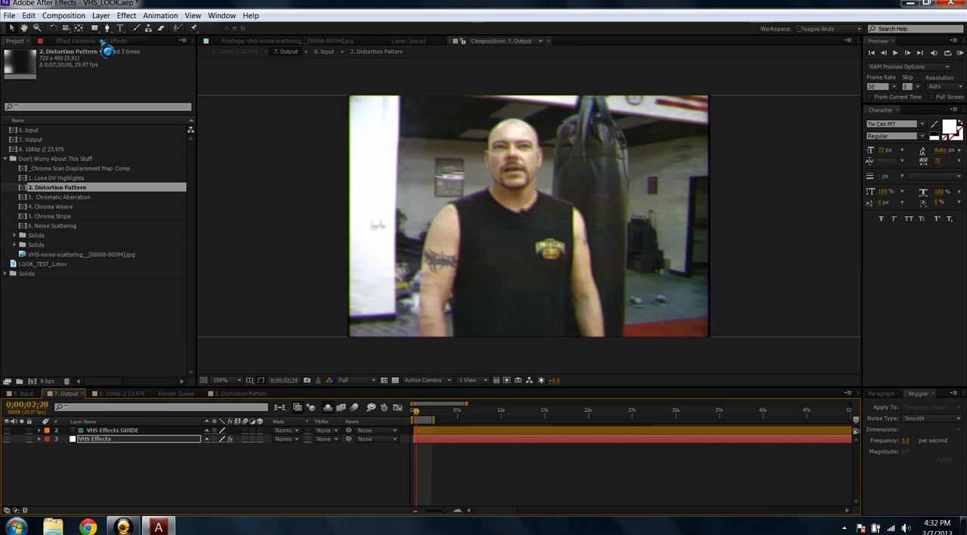
click(91, 40)
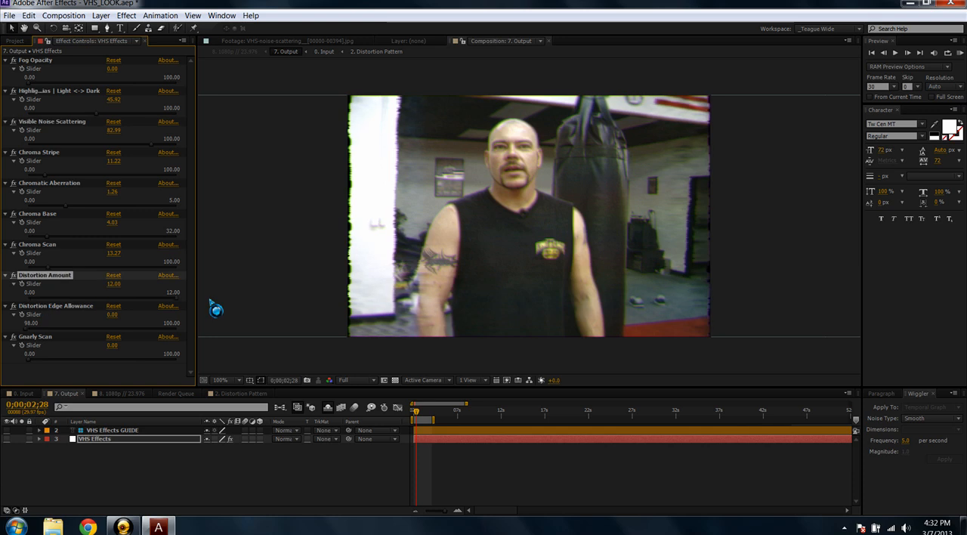
- Lower the VHS Effects Distortion Amount so the shot's edges warp less
click(221, 380)
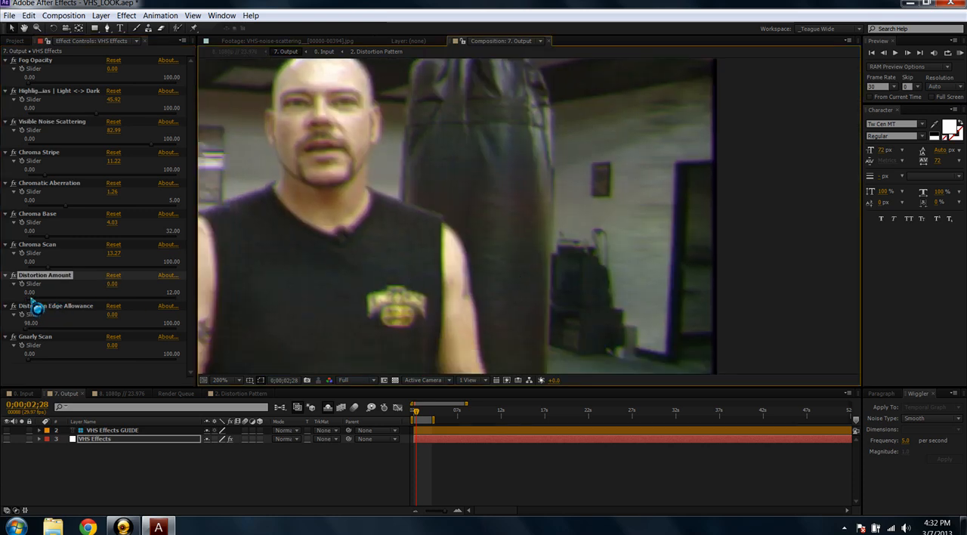
drag(38, 293, 166, 305)
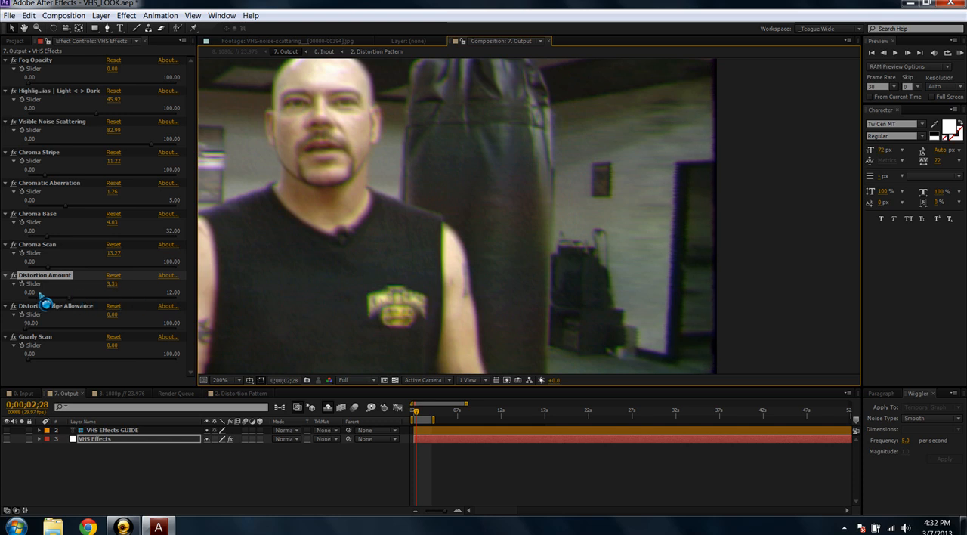
drag(112, 292, 128, 292)
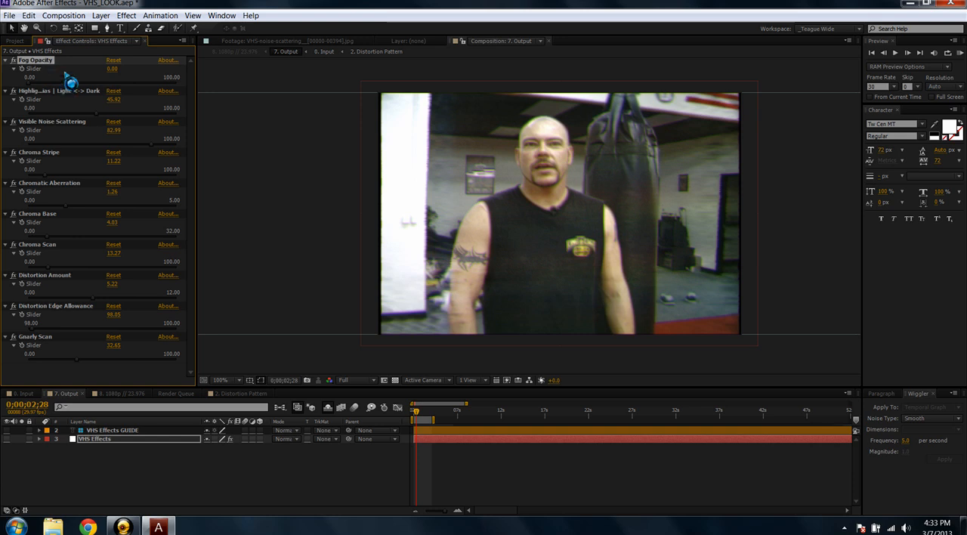
mouse_move(81, 81)
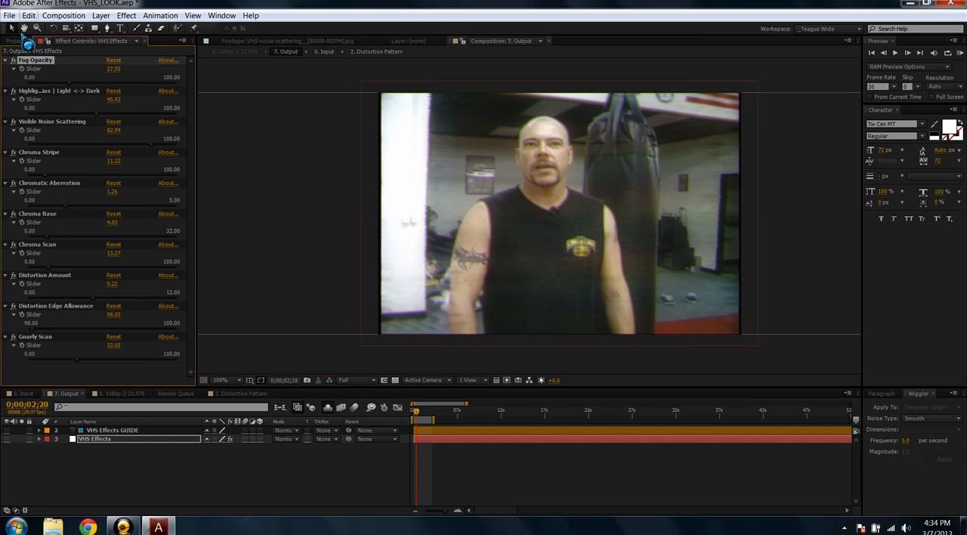
- Bring up LOOK_TEST_1.mov from the Project panel in the footage viewer for reference
click(15, 41)
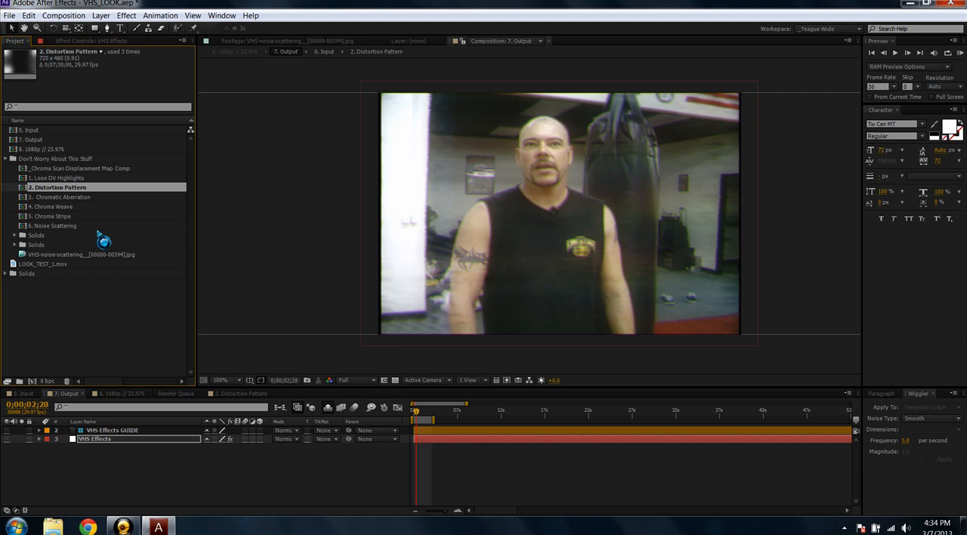
mouse_move(74, 266)
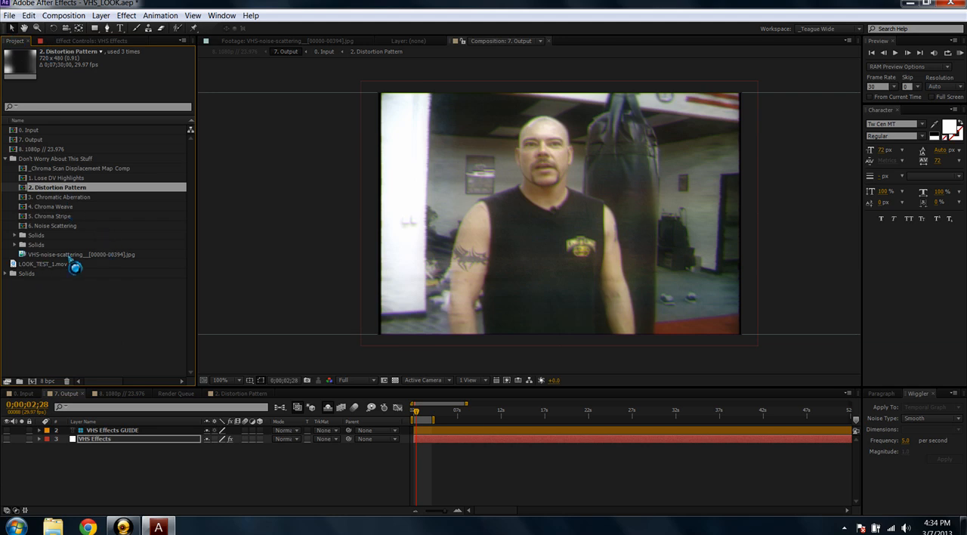
click(45, 262)
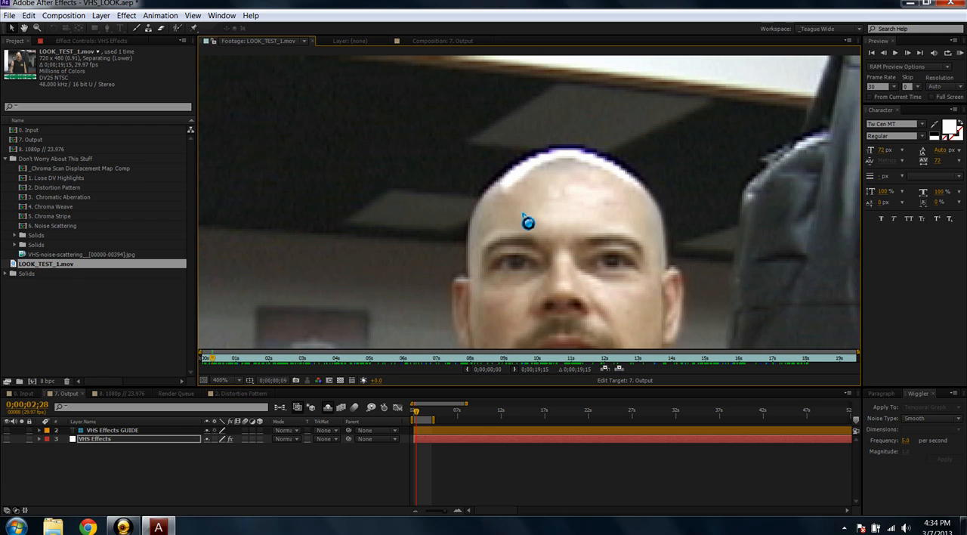
mouse_move(525, 217)
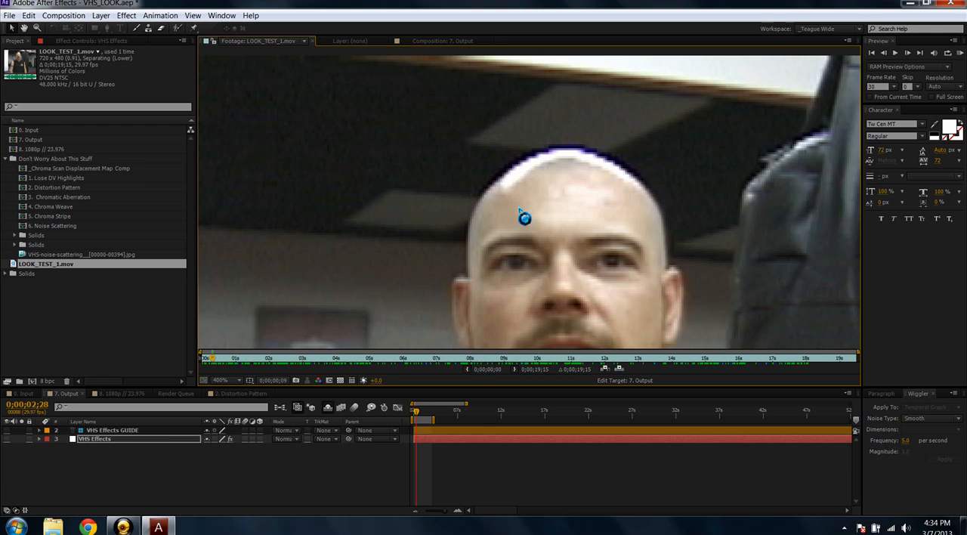
mouse_move(576, 201)
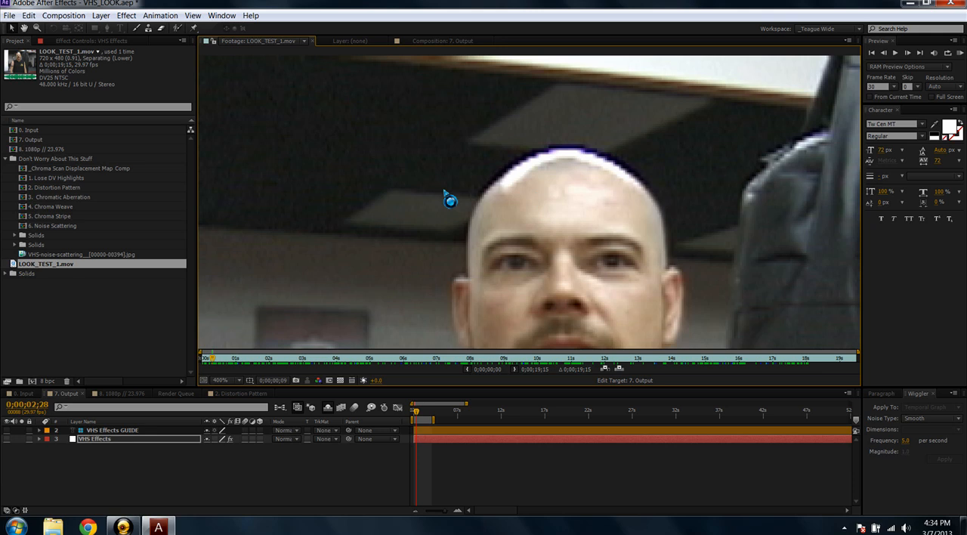
mouse_move(541, 197)
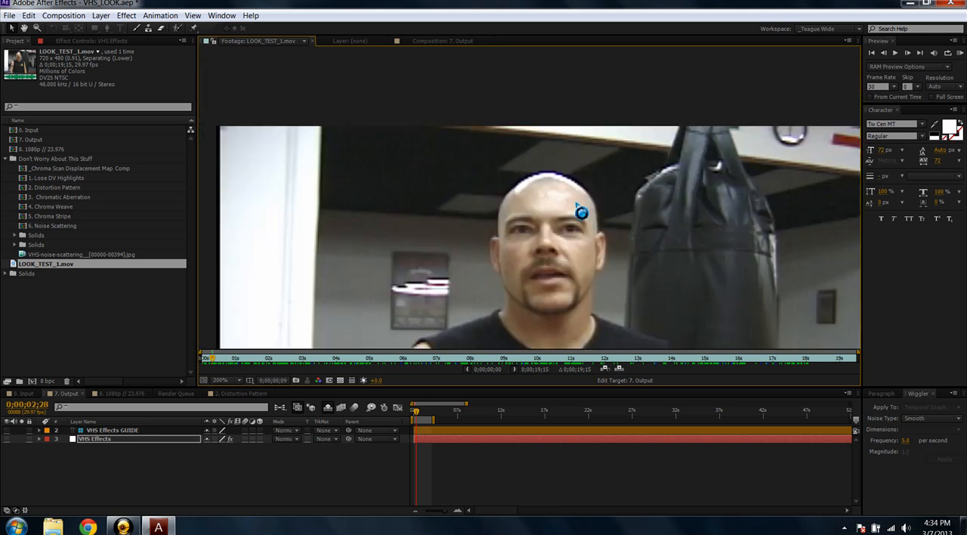
click(219, 381)
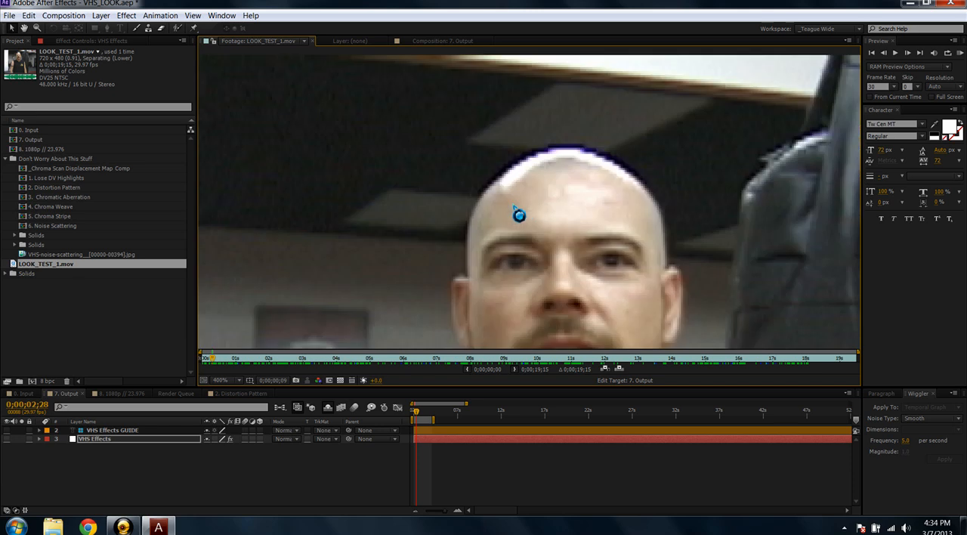
mouse_move(527, 214)
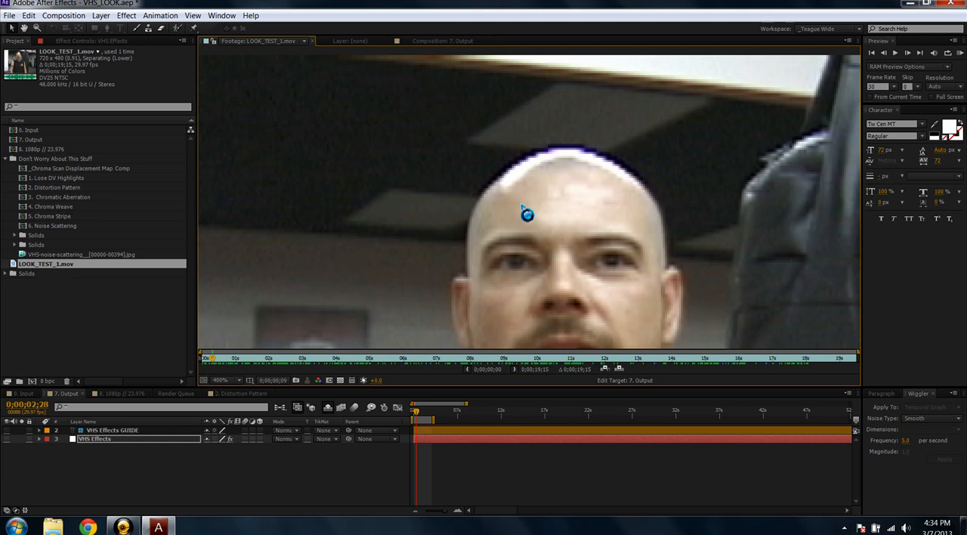
mouse_move(449, 248)
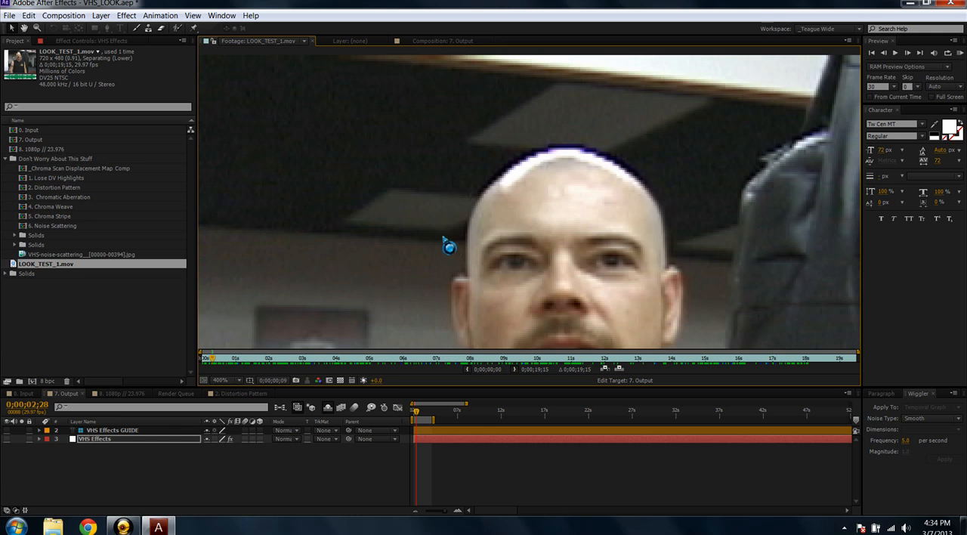
mouse_move(413, 260)
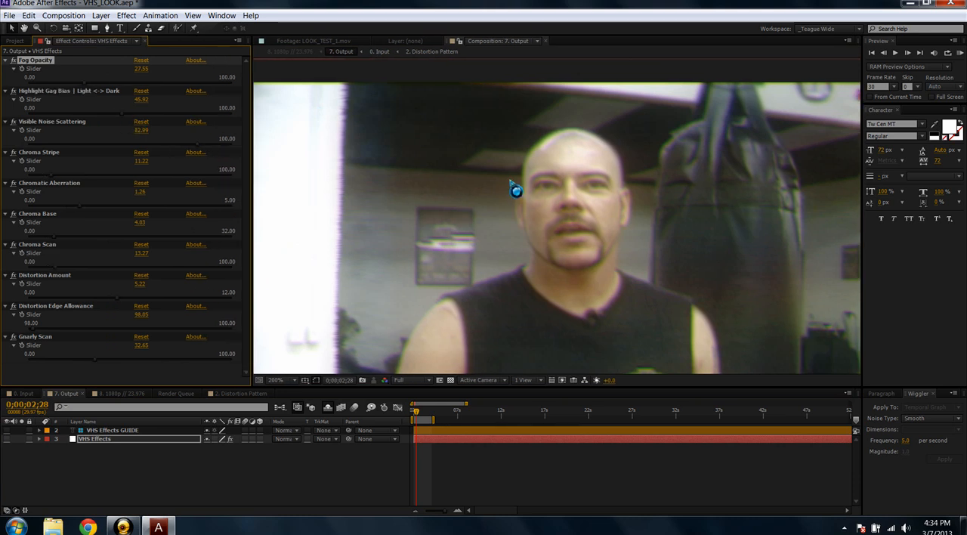
mouse_move(682, 190)
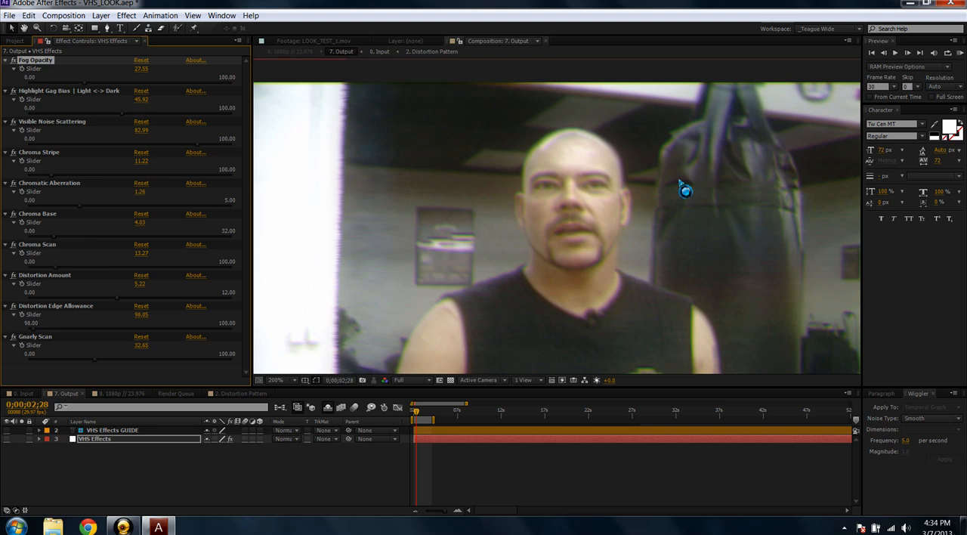
mouse_move(284, 115)
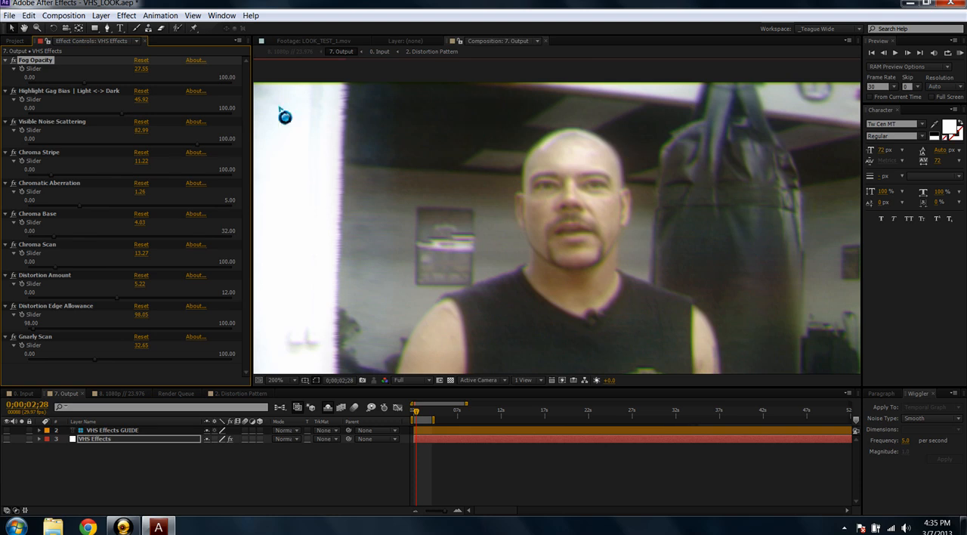
mouse_move(528, 148)
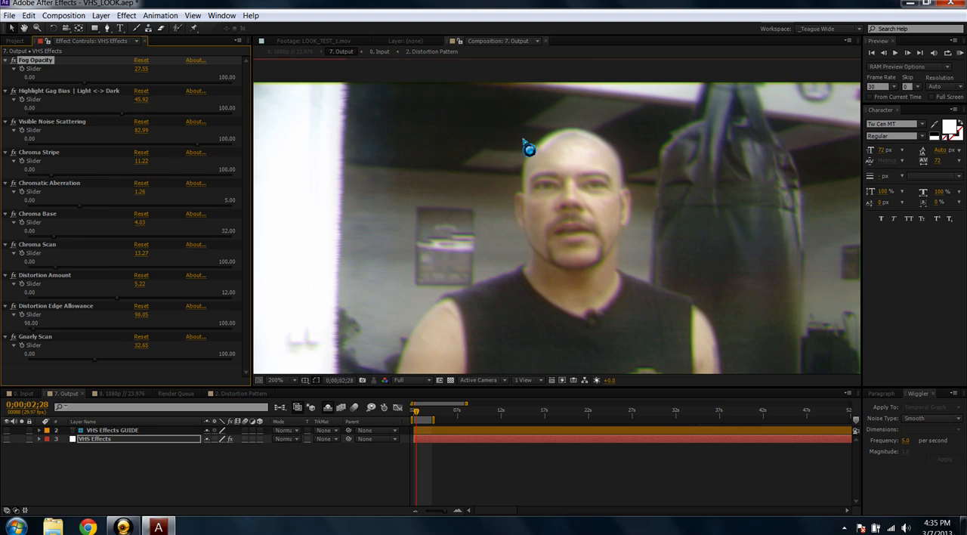
mouse_move(517, 136)
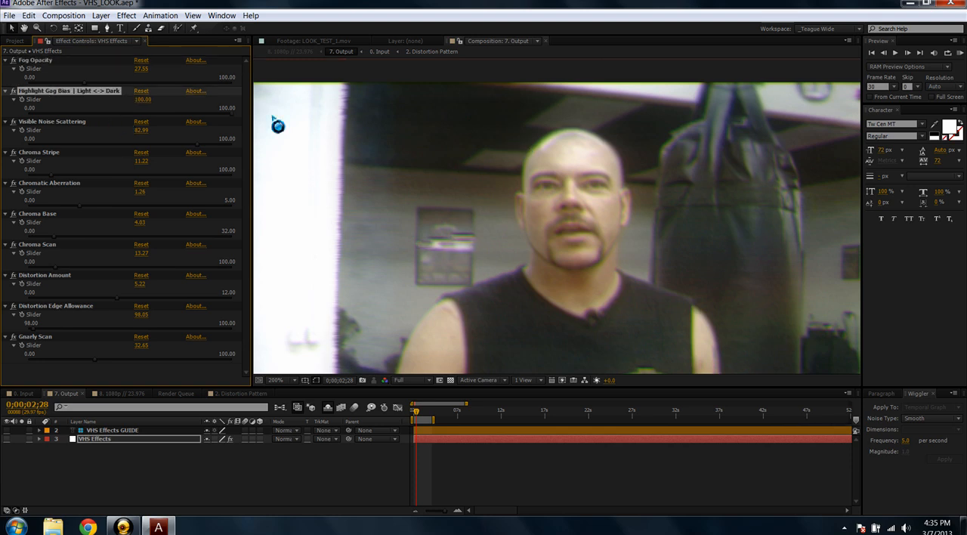
mouse_move(573, 142)
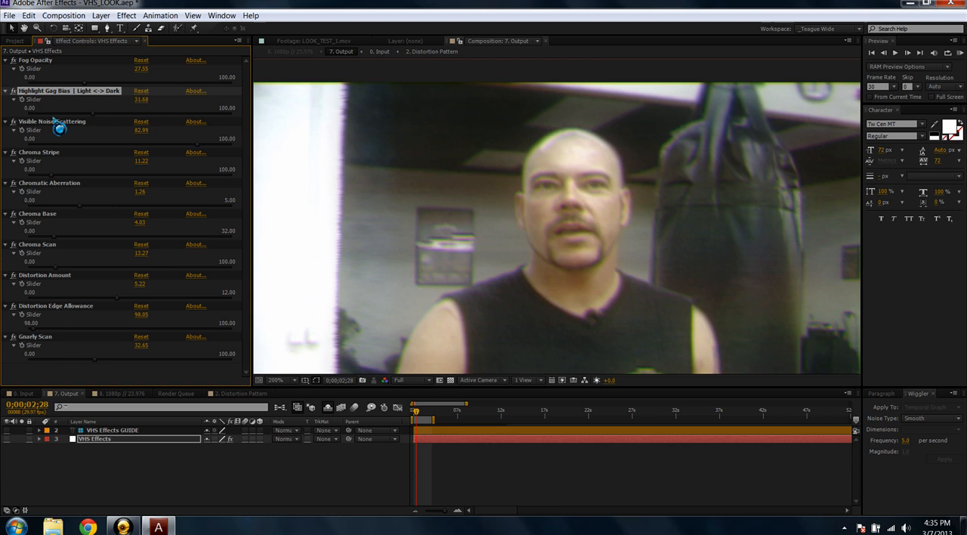
- Open the Lose DV Highlights precomp from the Project panel, then return to the Input composition
click(15, 39)
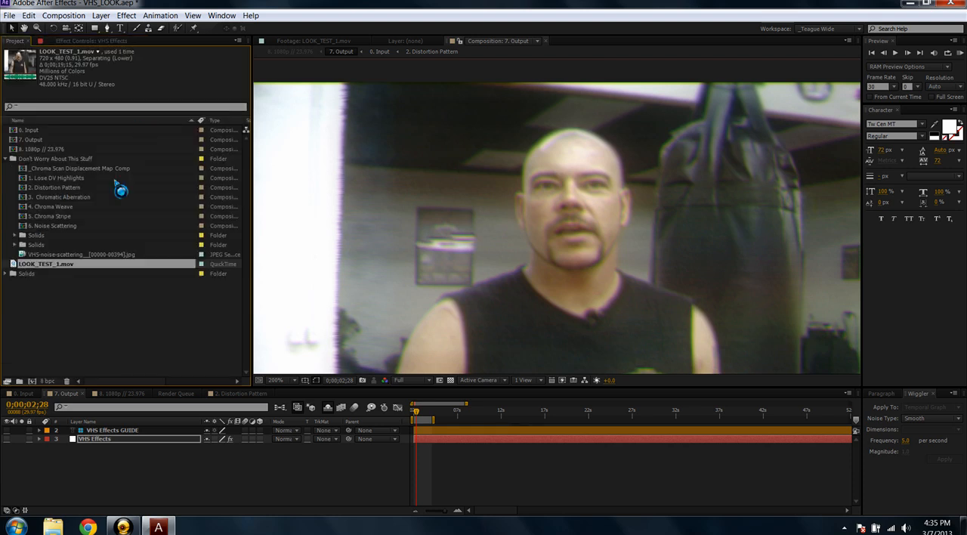
click(60, 179)
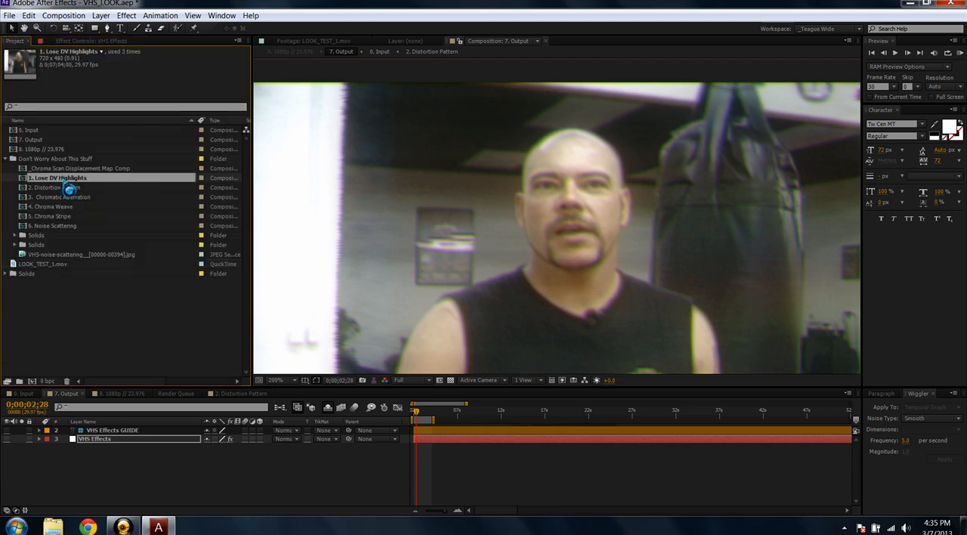
double_click(58, 178)
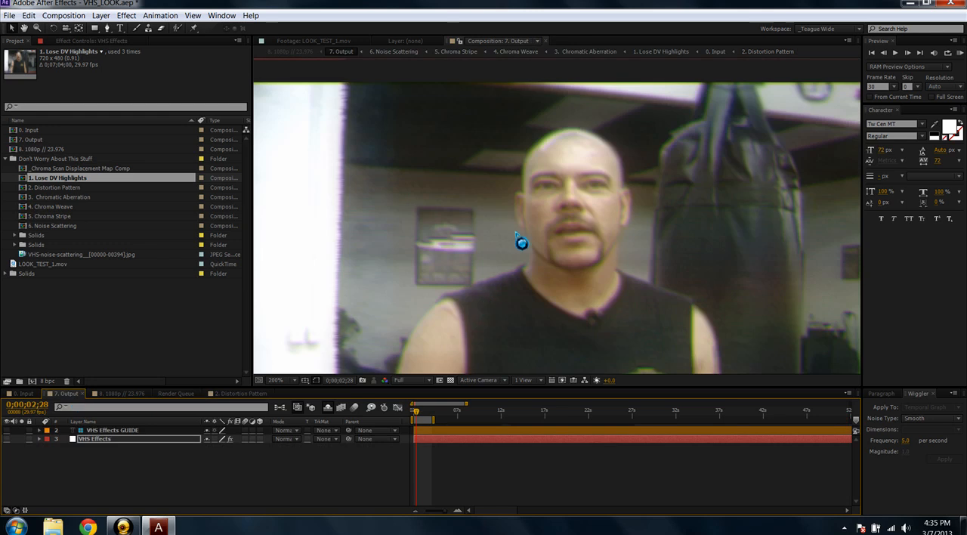
click(89, 41)
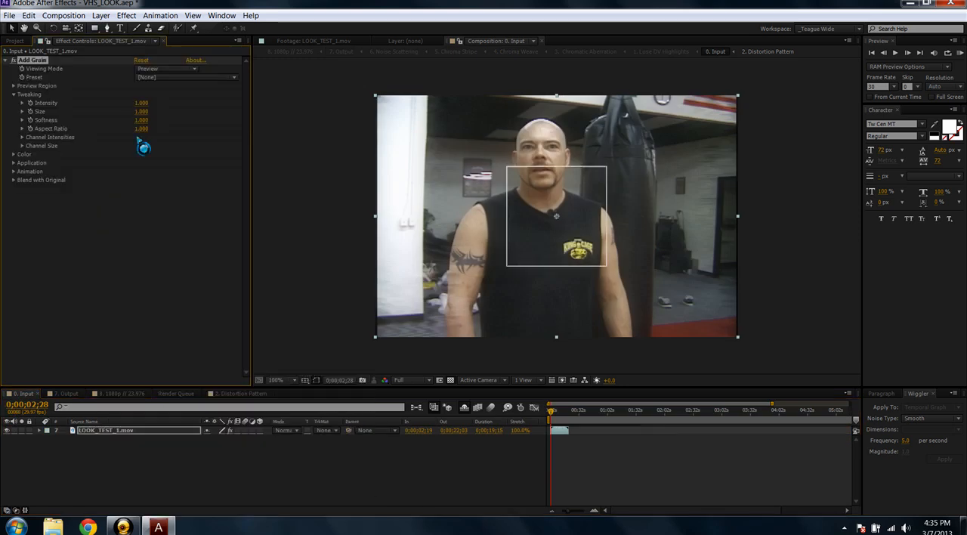
- Set Add Grain viewing mode to Final Output and lower Intensity to about 3.000
click(166, 68)
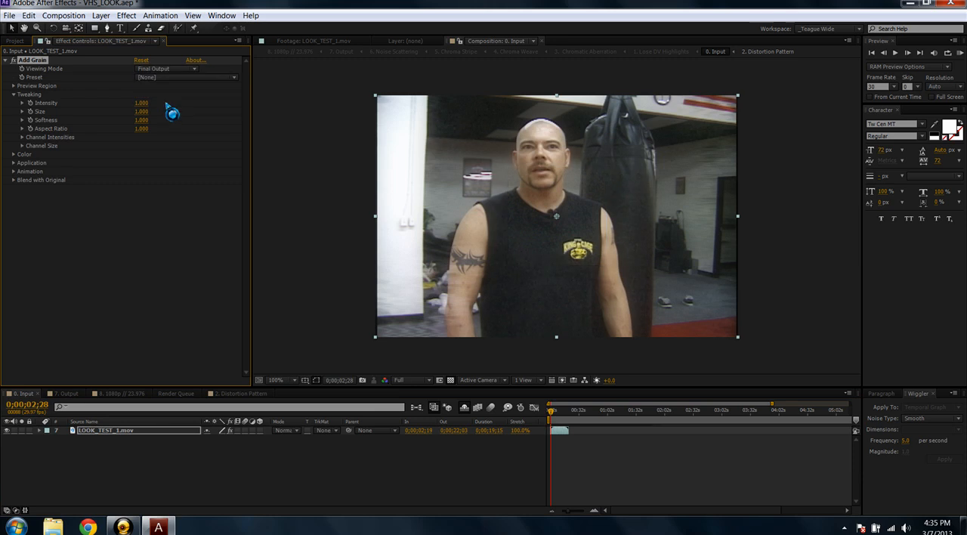
mouse_move(173, 102)
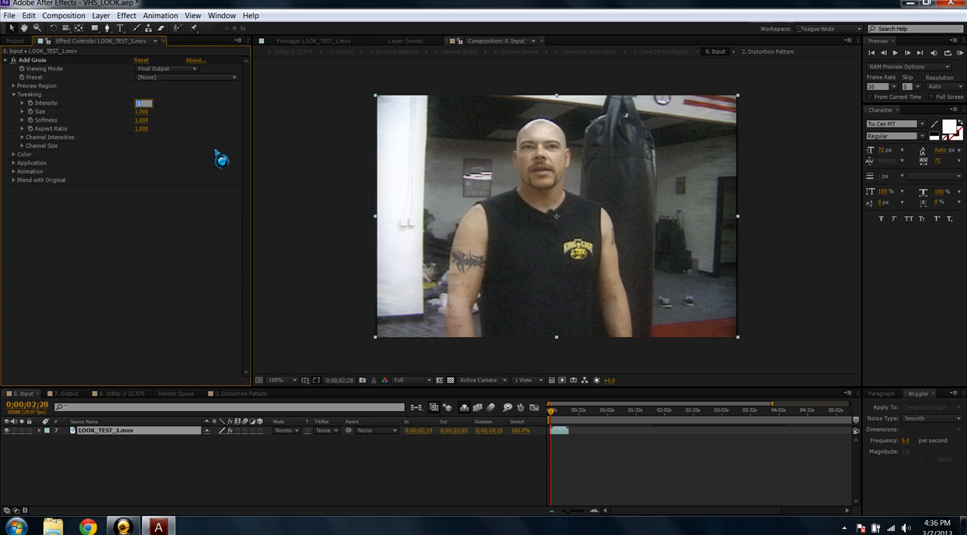
text(3.000)
click(142, 110)
text(2.000)
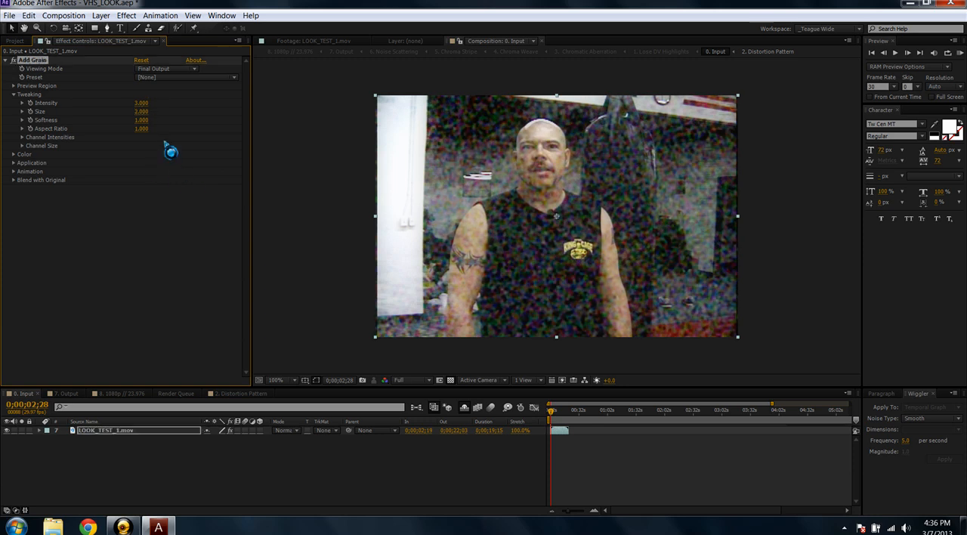
drag(141, 102, 129, 103)
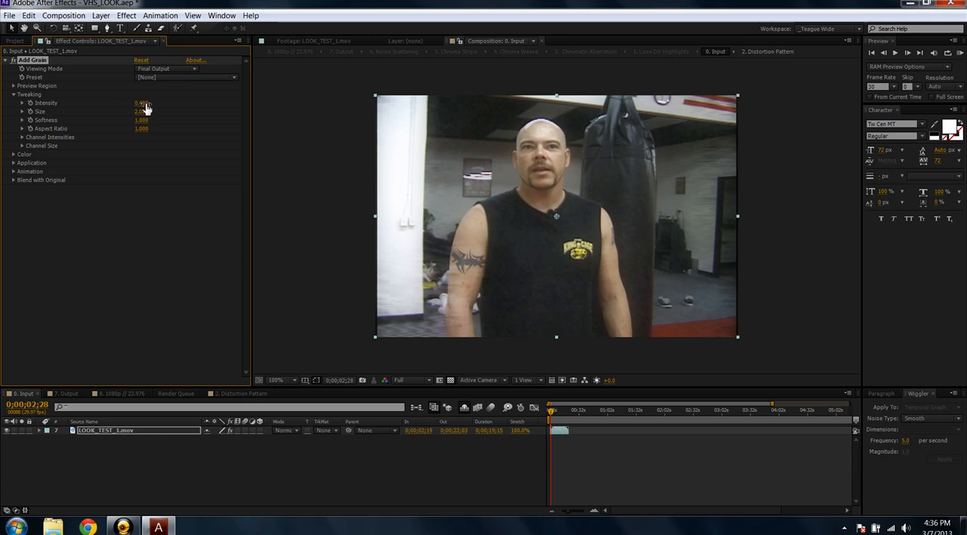
double_click(141, 103)
text(0.280)
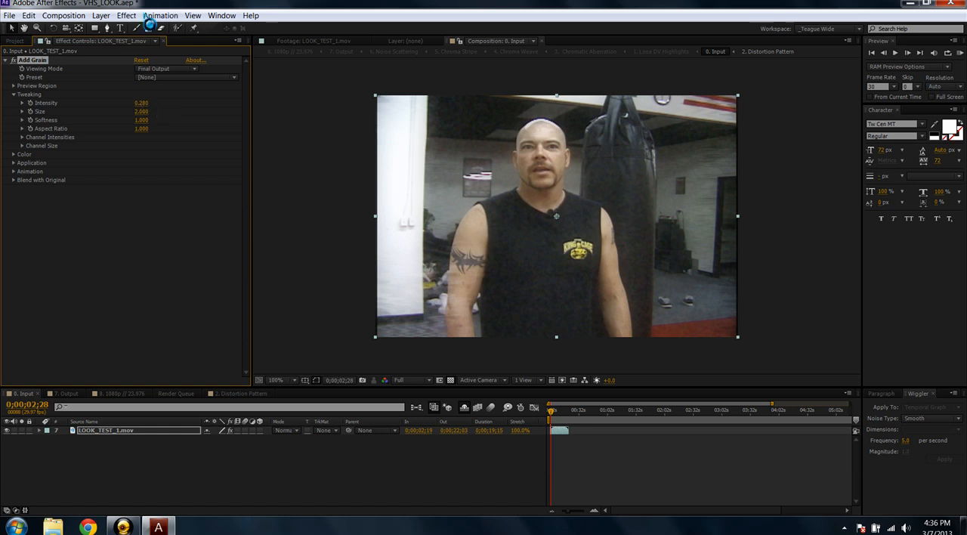
- Duplicate Add Grain, set Add Grain 2 to Final Output and tune its size and intensity
click(127, 15)
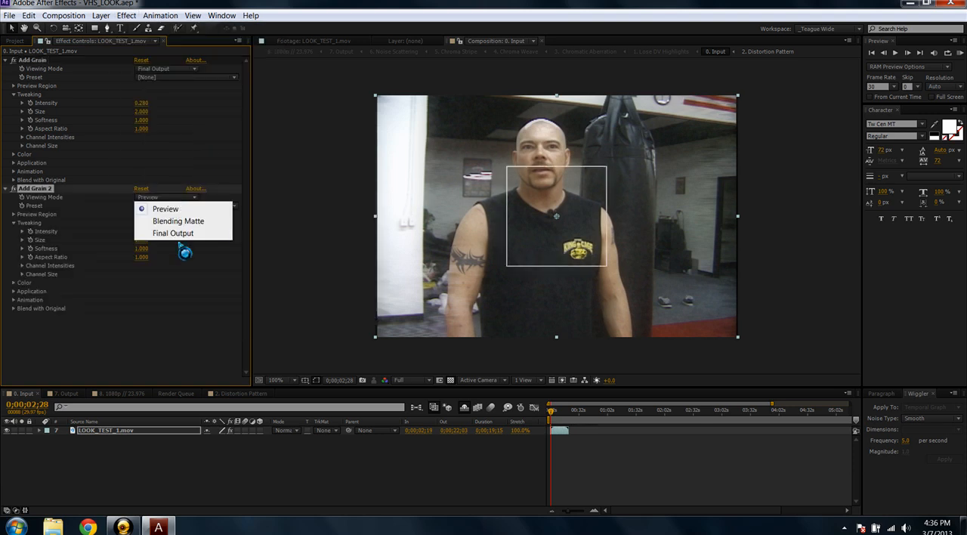
click(173, 233)
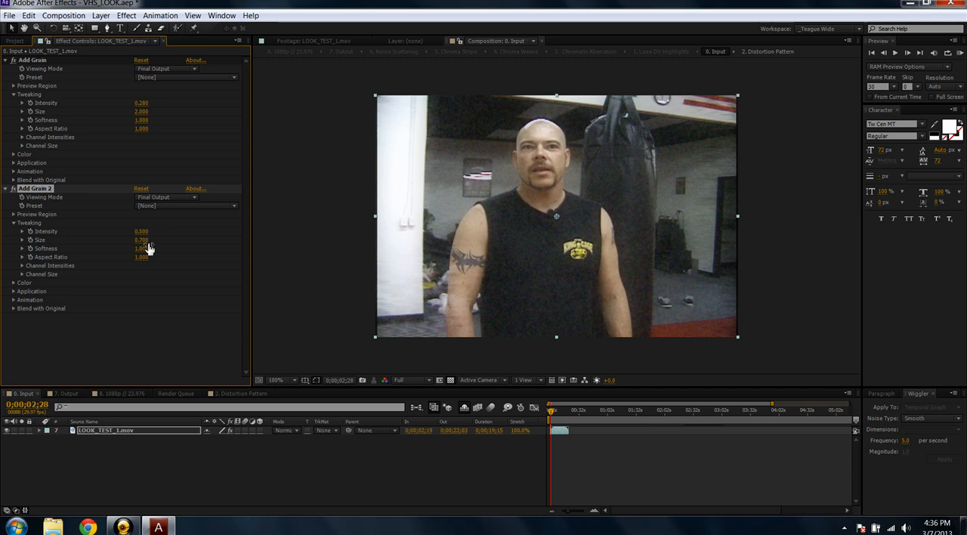
double_click(142, 103)
text(0.160)
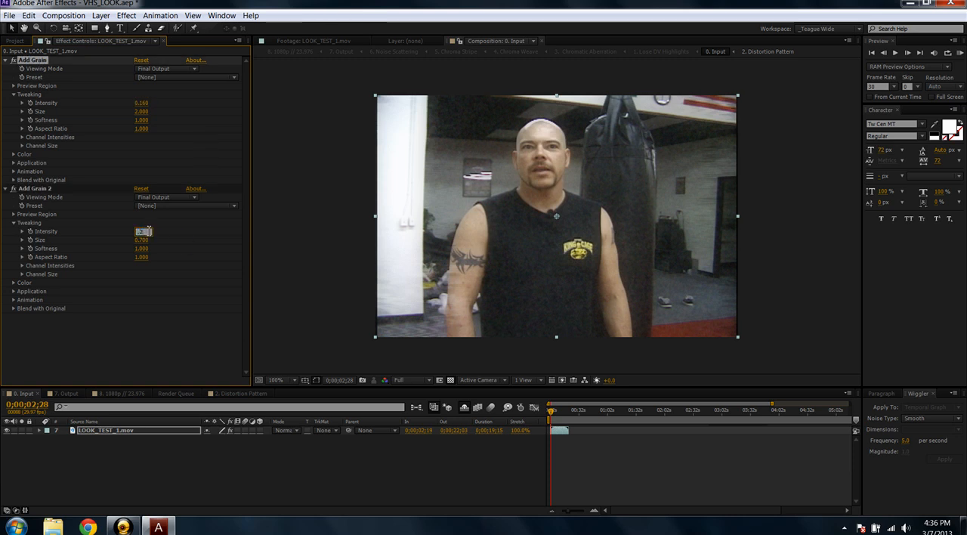
click(68, 392)
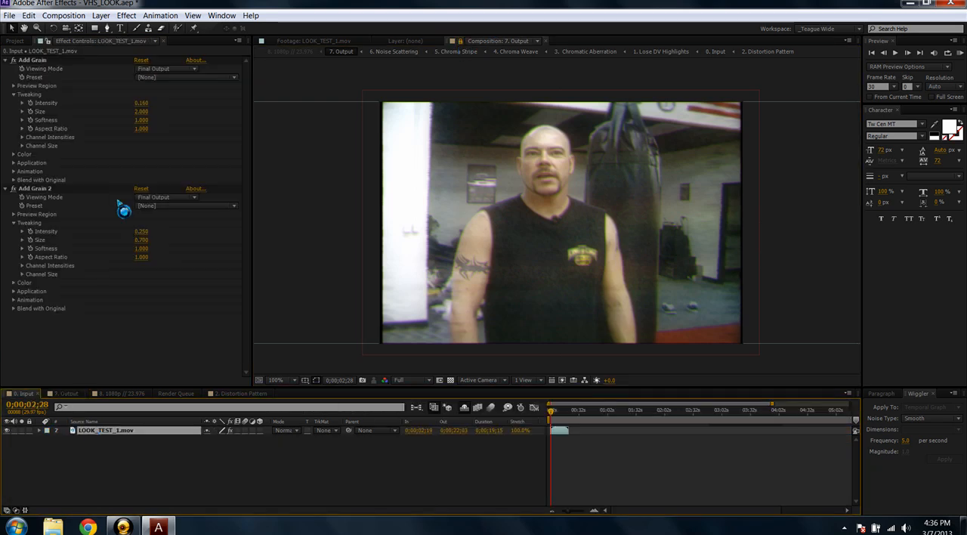
- Select the VHS Effects layer to show its fog, noise, chroma and distortion sliders
click(6, 61)
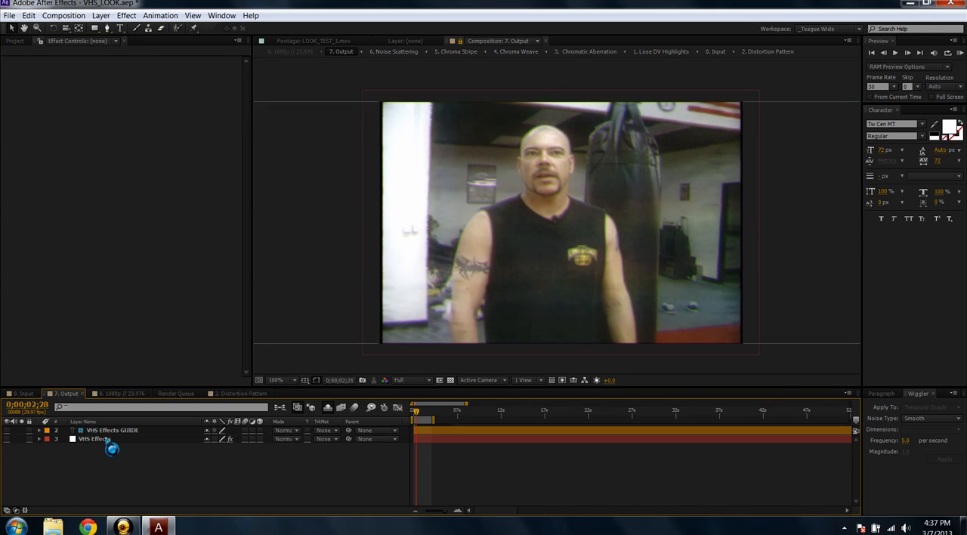
click(94, 438)
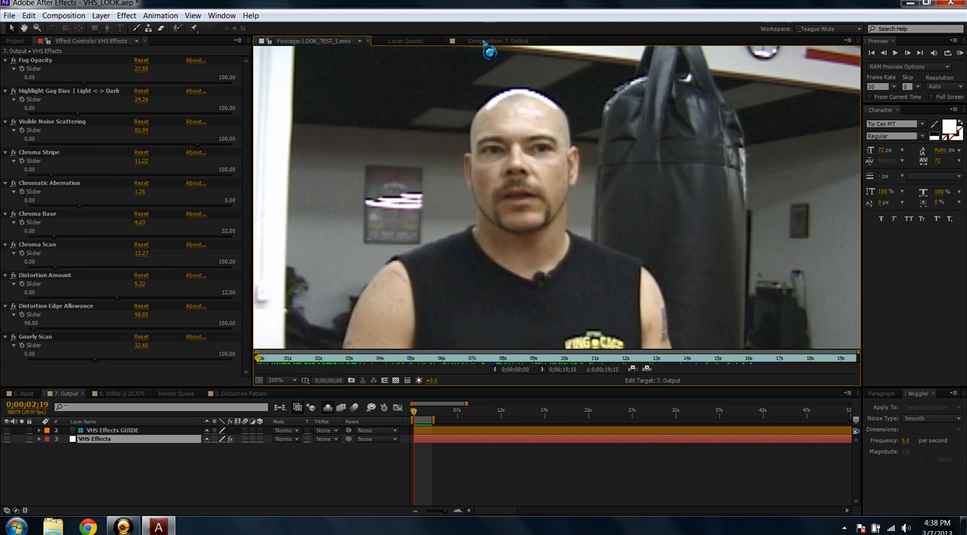
- Restore the viewer size and move the time indicator to the outdoor interview shot
click(514, 39)
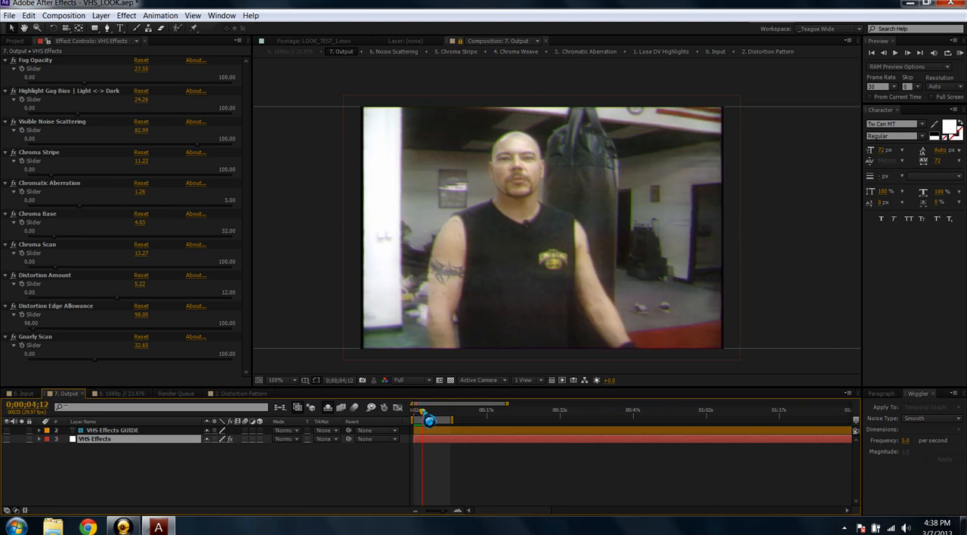
drag(429, 420, 447, 420)
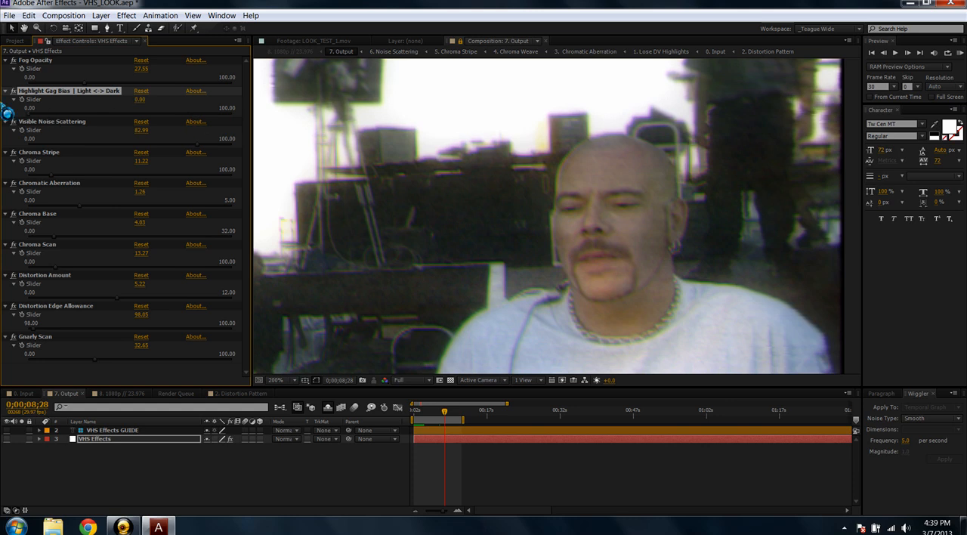
click(284, 380)
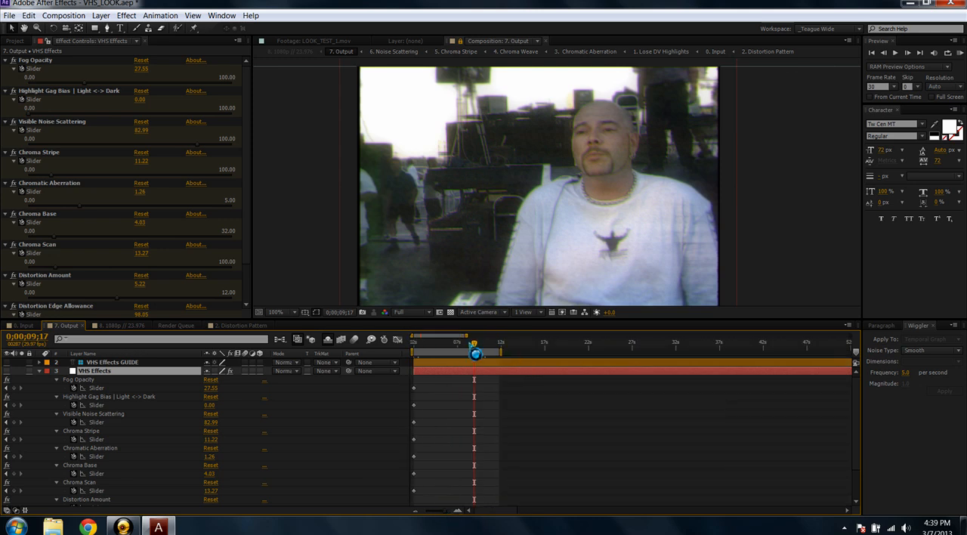
- Move the current time to the outdoor interview shot with the VHS sliders revealed
drag(474, 342, 468, 341)
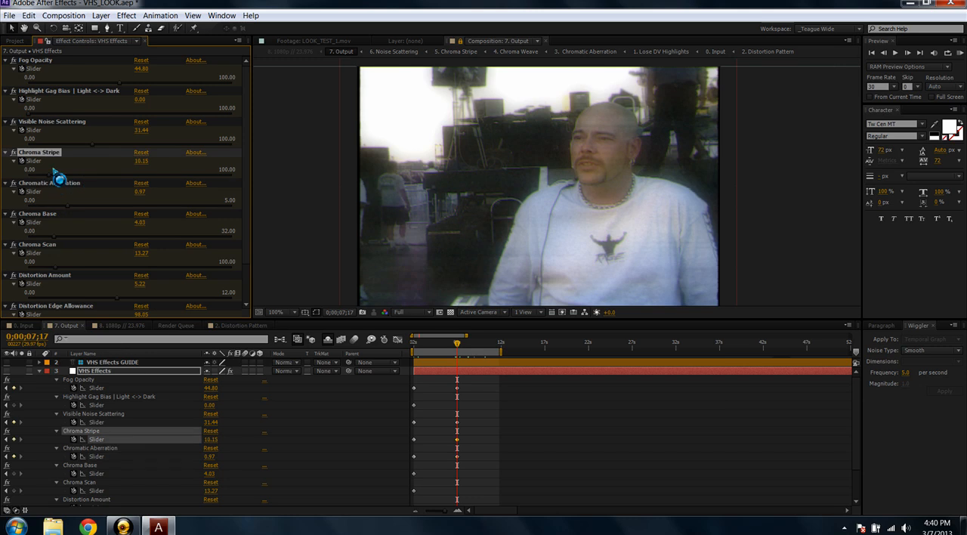
mouse_move(90, 251)
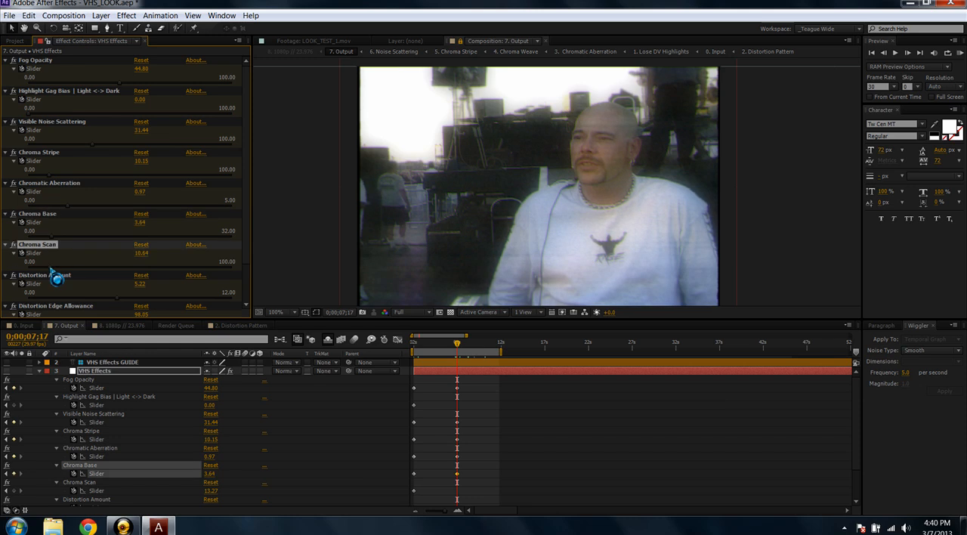
- Keyframe stronger fog, chroma and distortion sliders on the outdoor shot, then review the gym shot
scroll(down, 3)
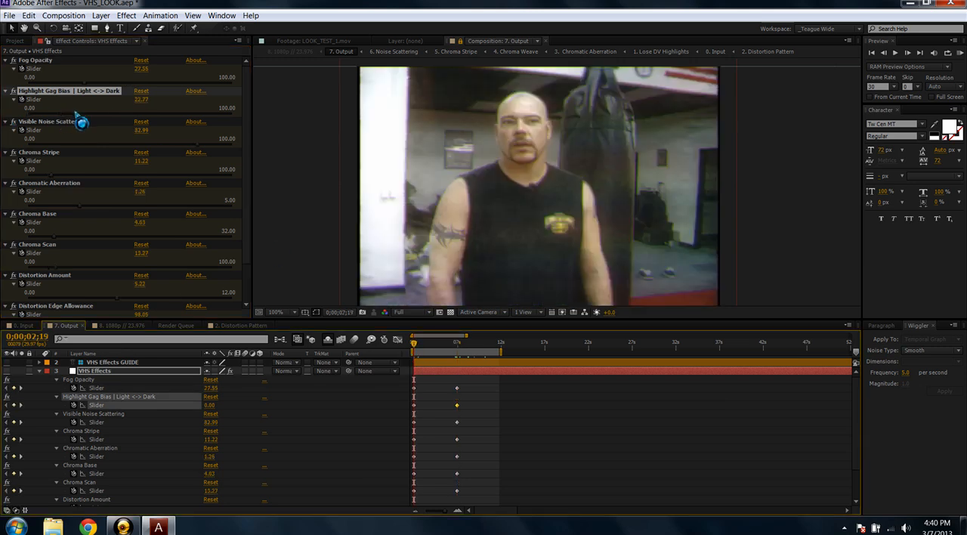
click(142, 100)
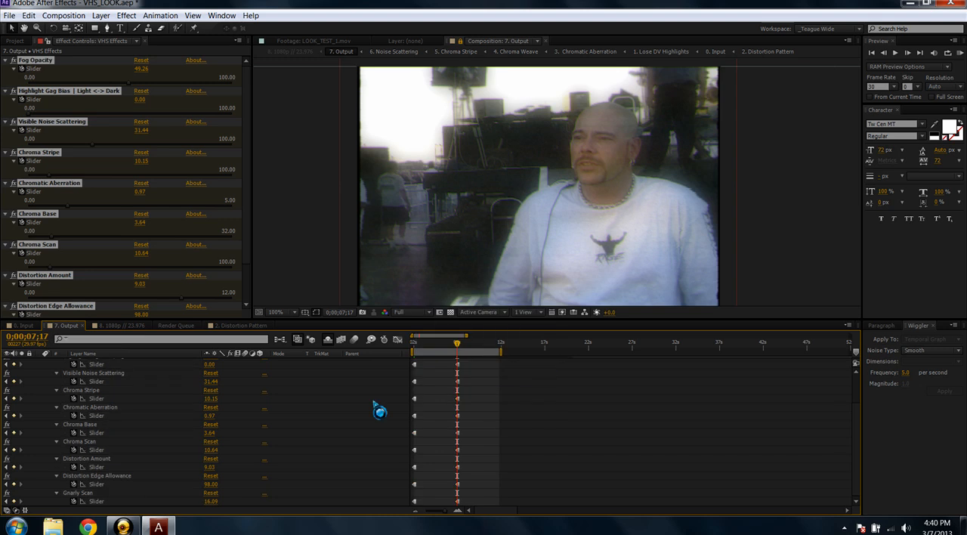
click(462, 344)
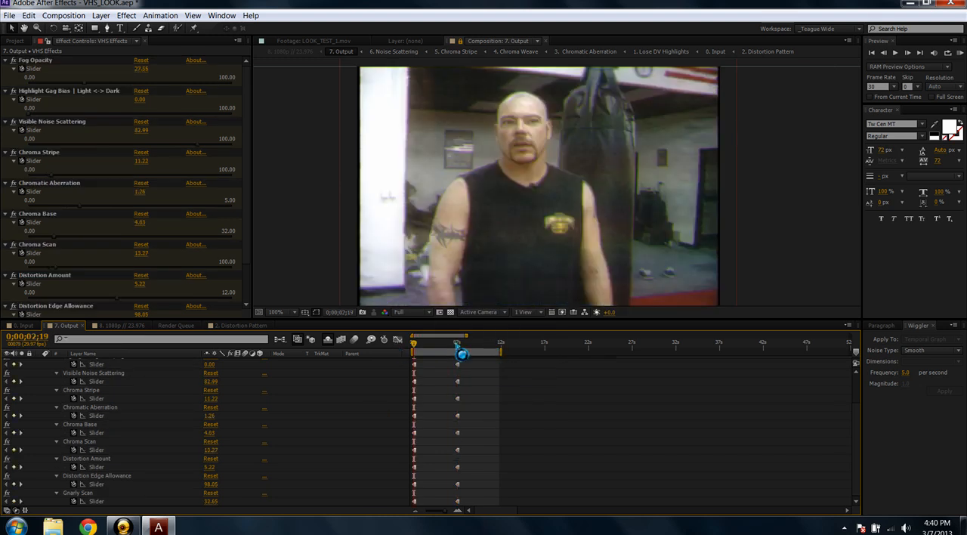
drag(456, 344, 478, 344)
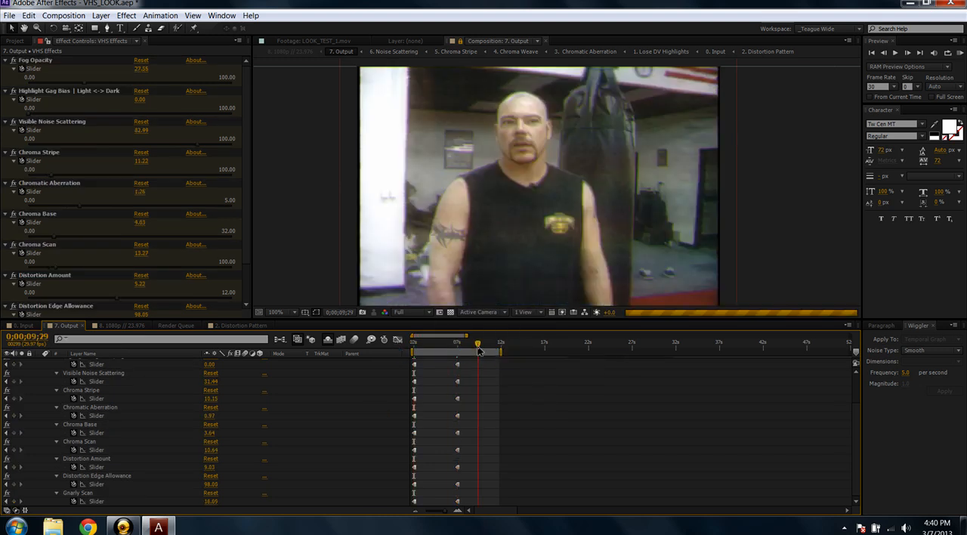